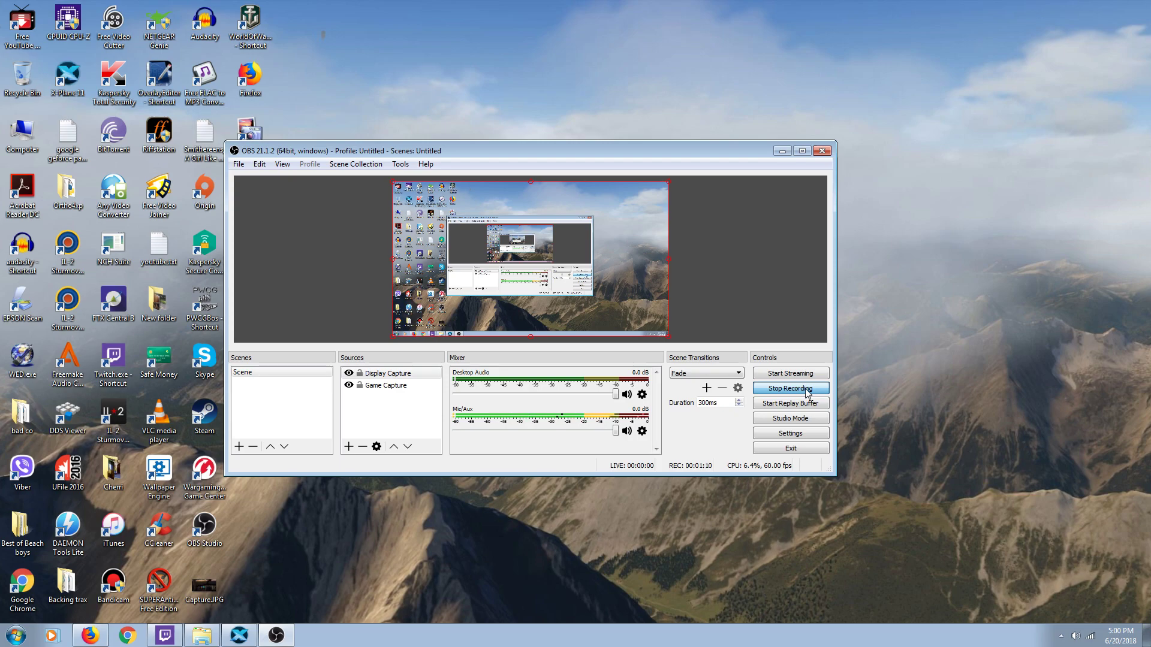
{"action": "mouse_move", "coordinate": [782, 151]}
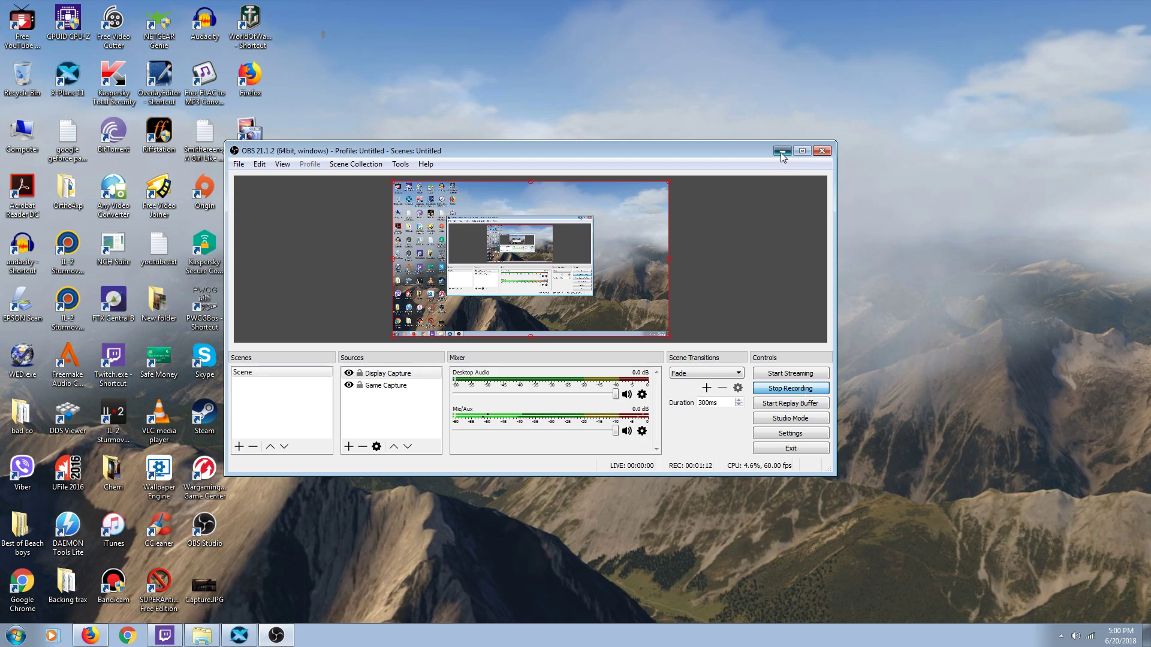
Minimize the OBS Studio window so recording continues in the background.
{"action": "left_click", "coordinate": [782, 151]}
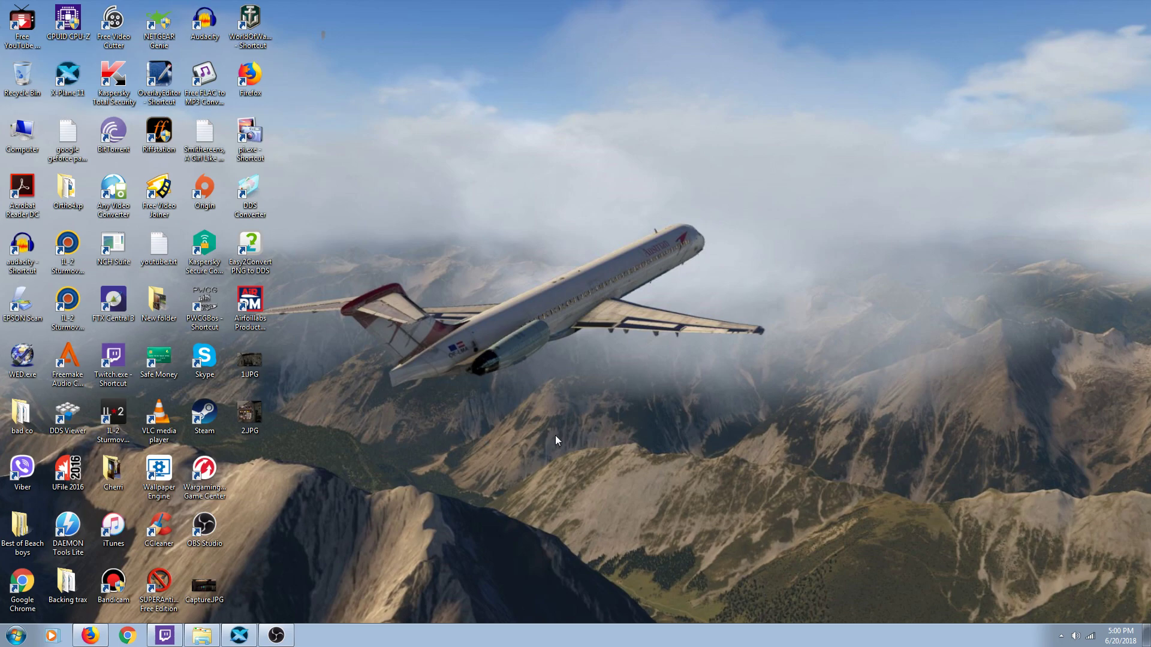
{"action": "mouse_move", "coordinate": [252, 599]}
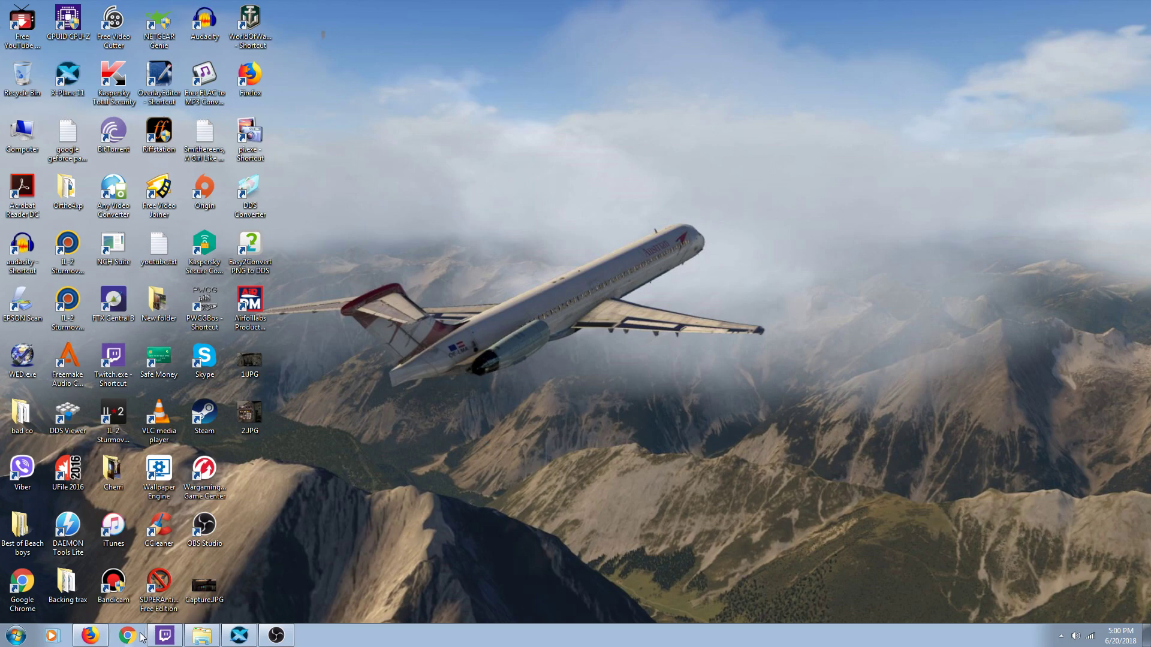
Search Google for 'fse enhancer' and follow the 'fse enhancer x plane' suggestion.
{"action": "left_click", "coordinate": [128, 635]}
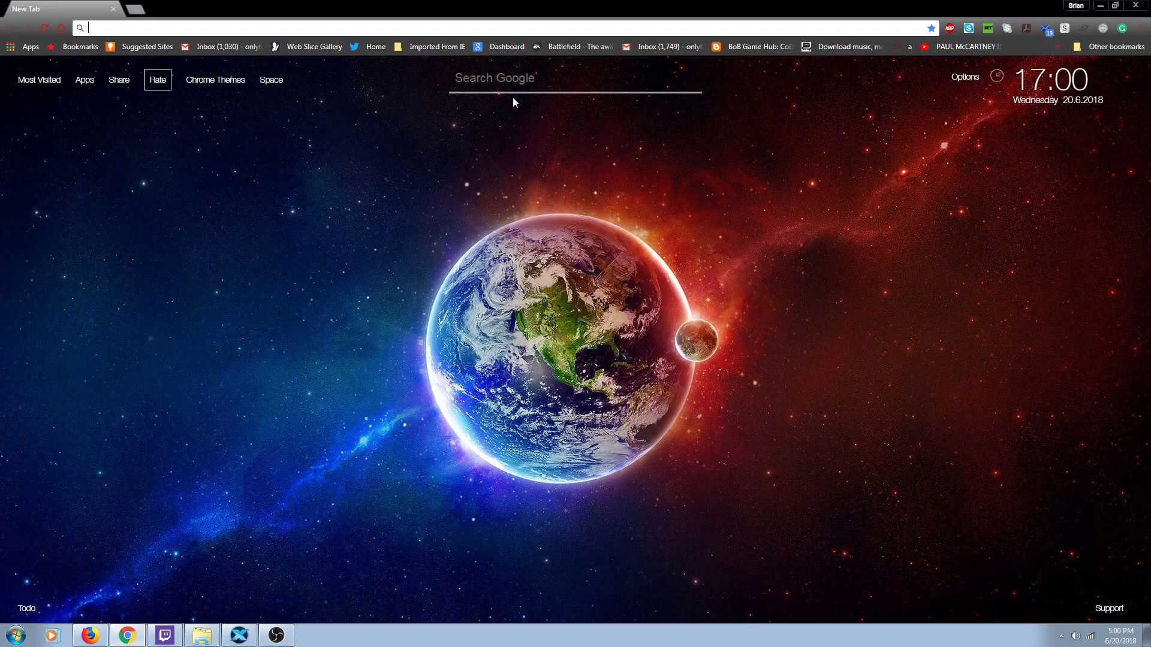
{"action": "left_click", "coordinate": [574, 79]}
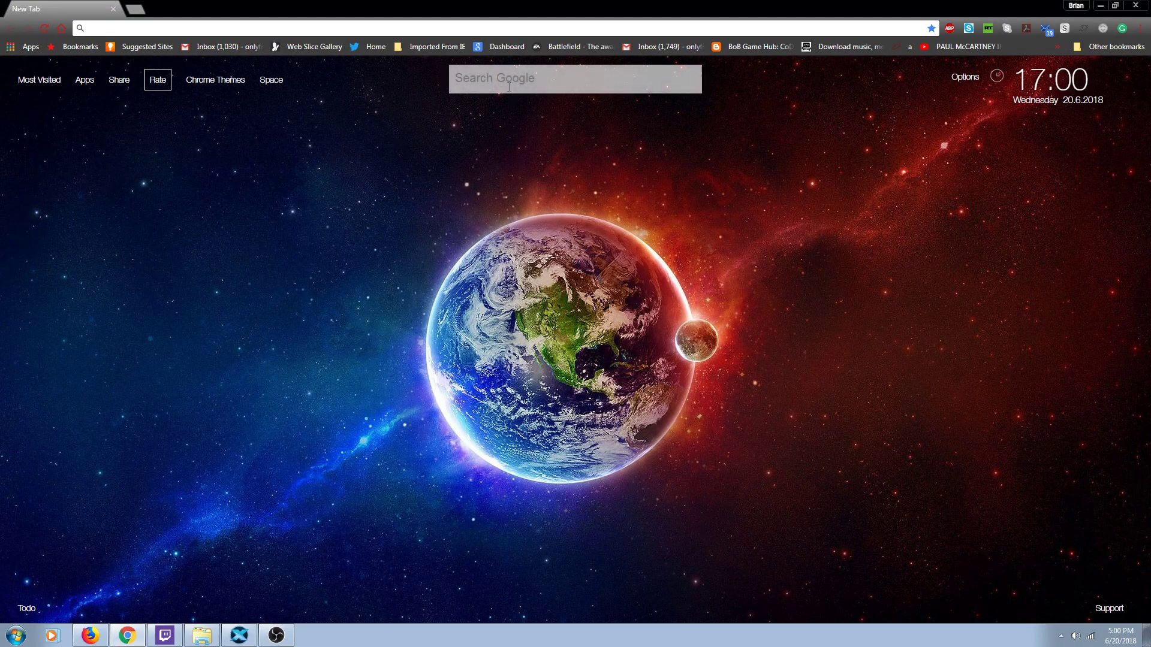
{"action": "type", "text": "fse enhan"}
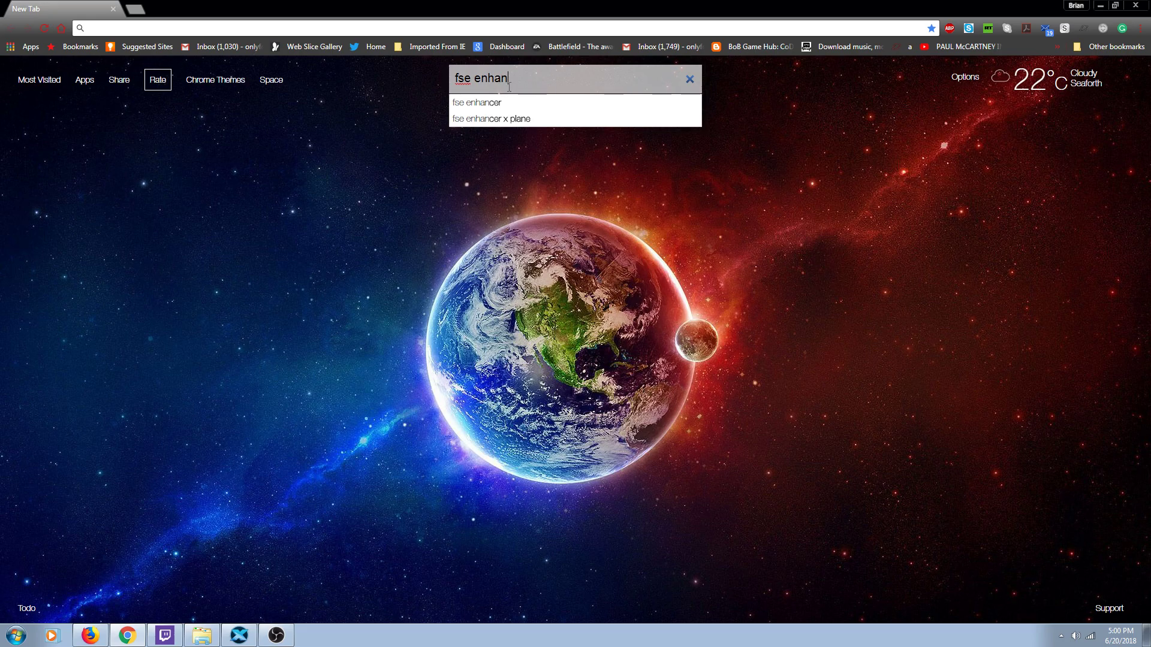
{"action": "left_click", "coordinate": [478, 102]}
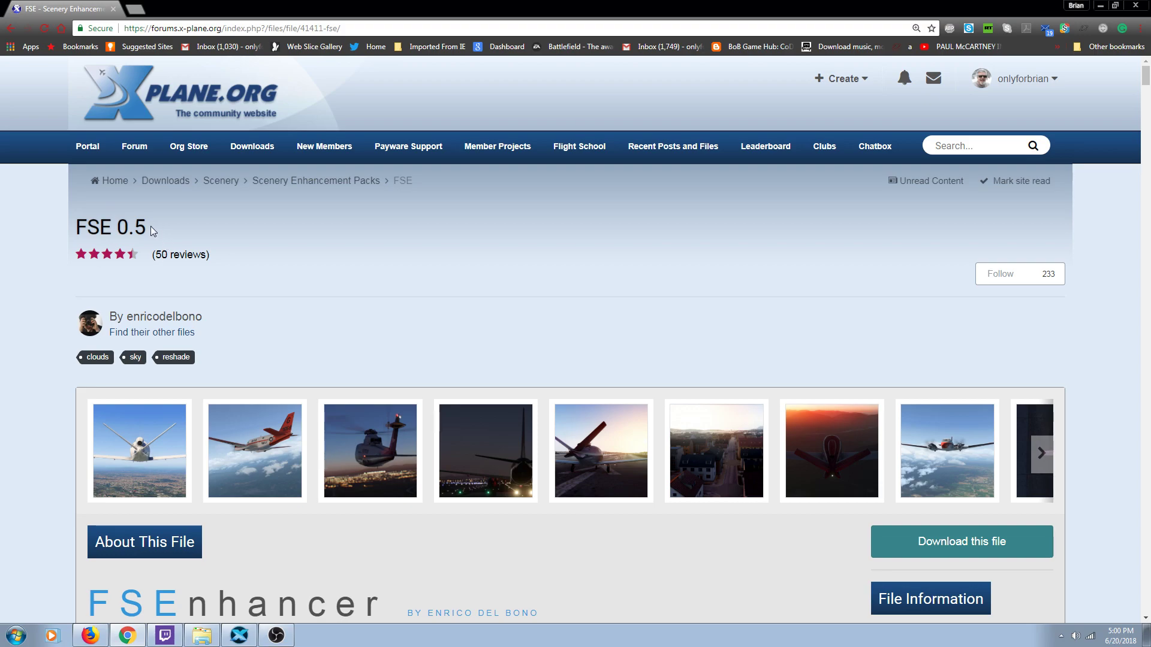
{"action": "mouse_move", "coordinate": [767, 375]}
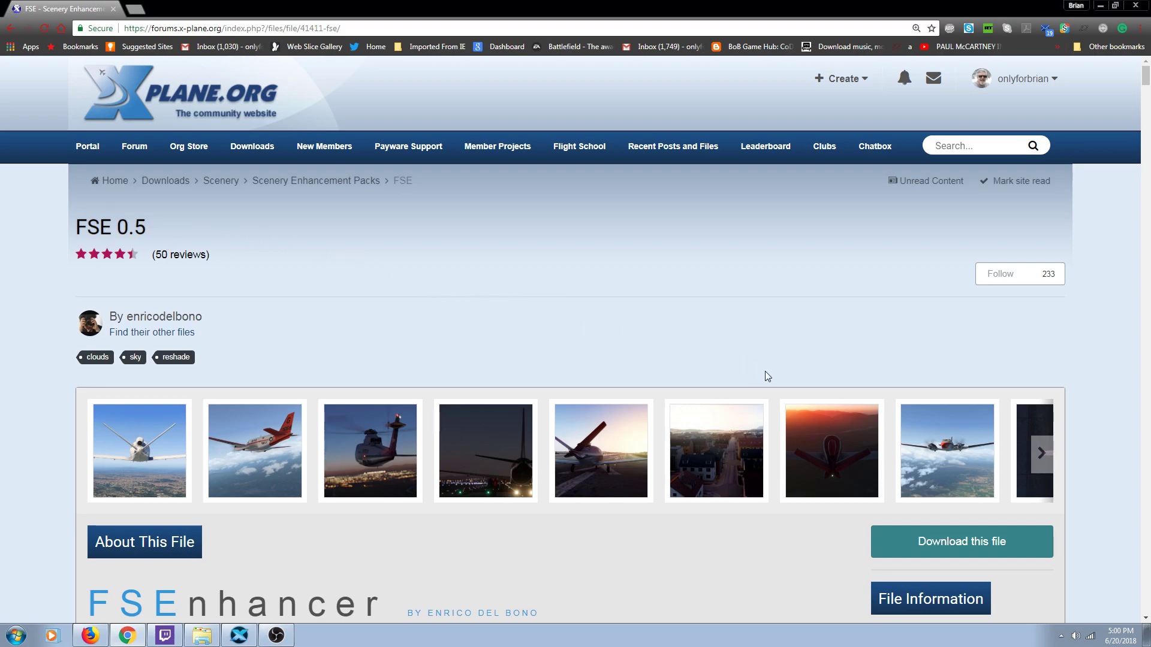
{"action": "mouse_move", "coordinate": [693, 497]}
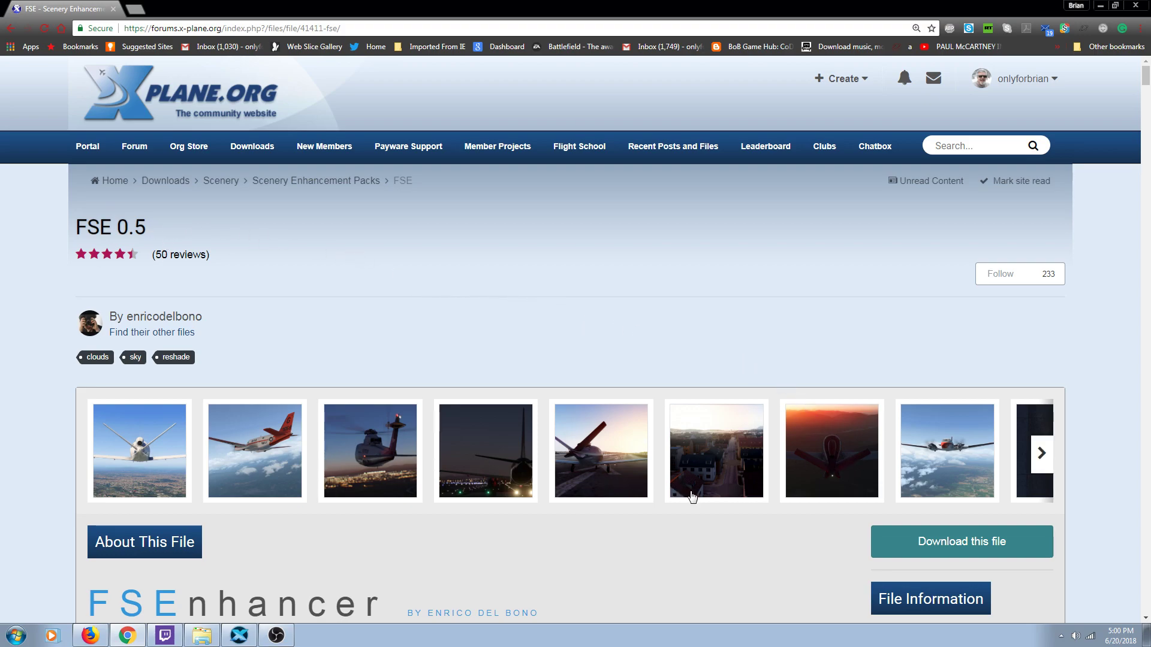
{"action": "left_click", "coordinate": [693, 451]}
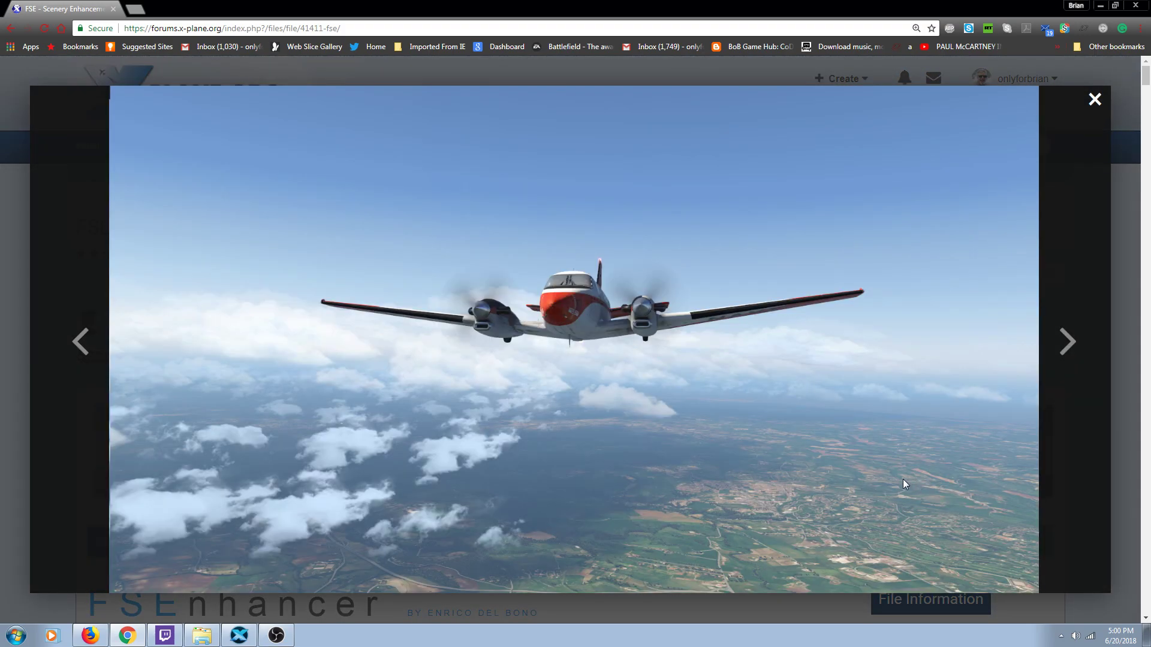
{"action": "mouse_move", "coordinate": [379, 434]}
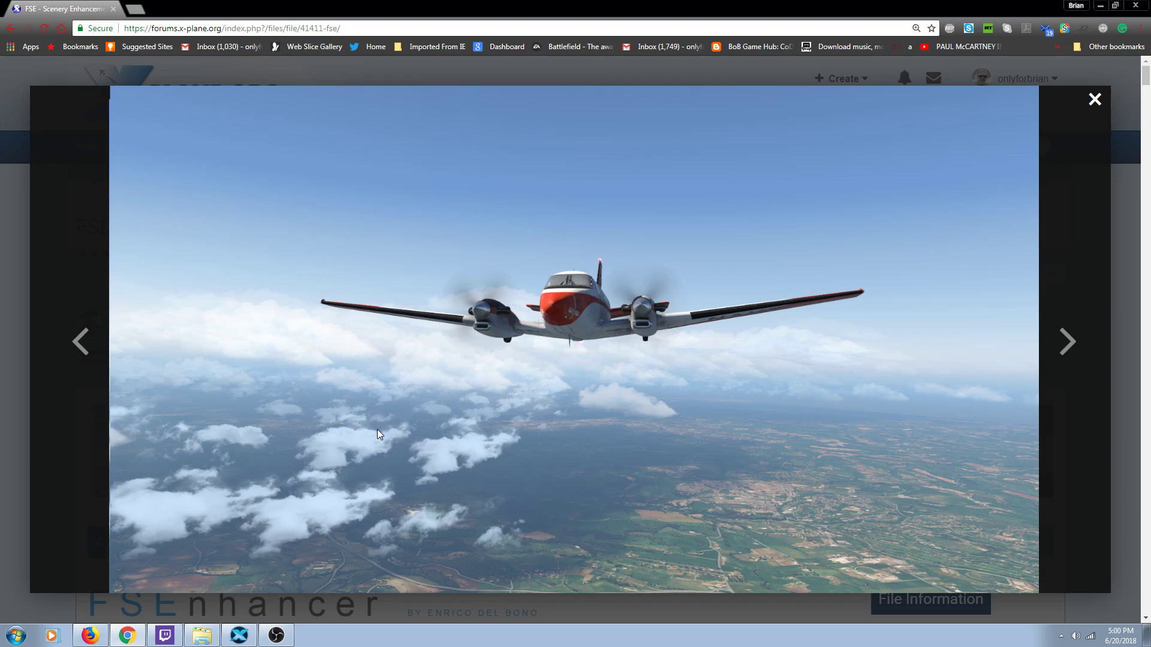
{"action": "mouse_move", "coordinate": [1077, 127]}
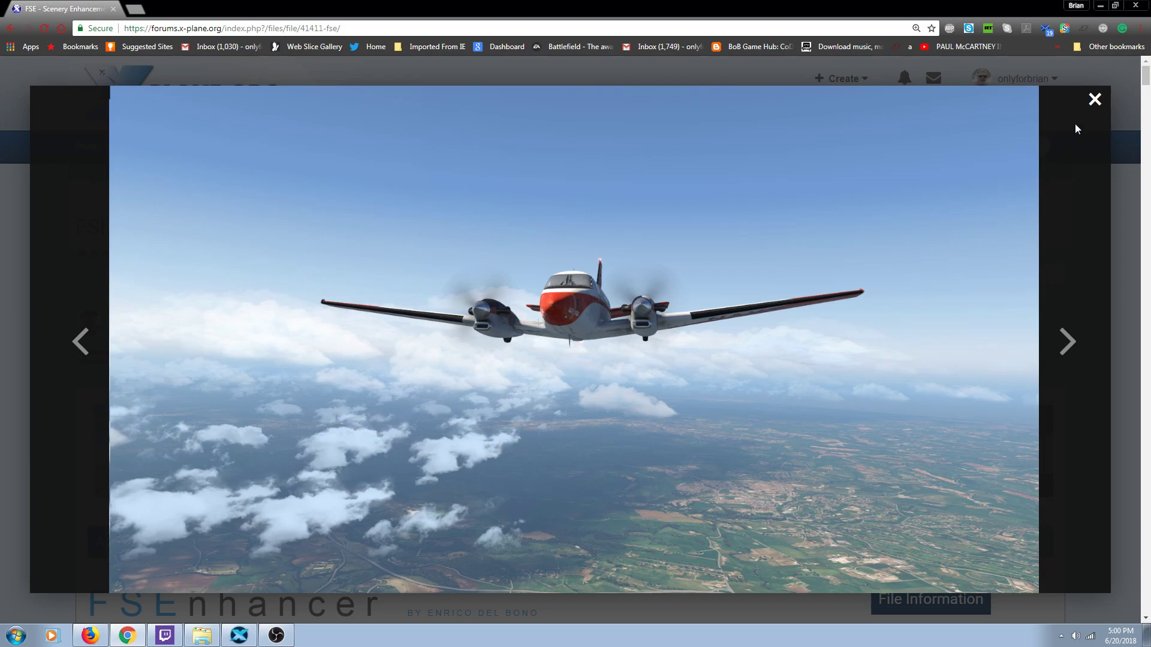
{"action": "left_click", "coordinate": [1094, 98]}
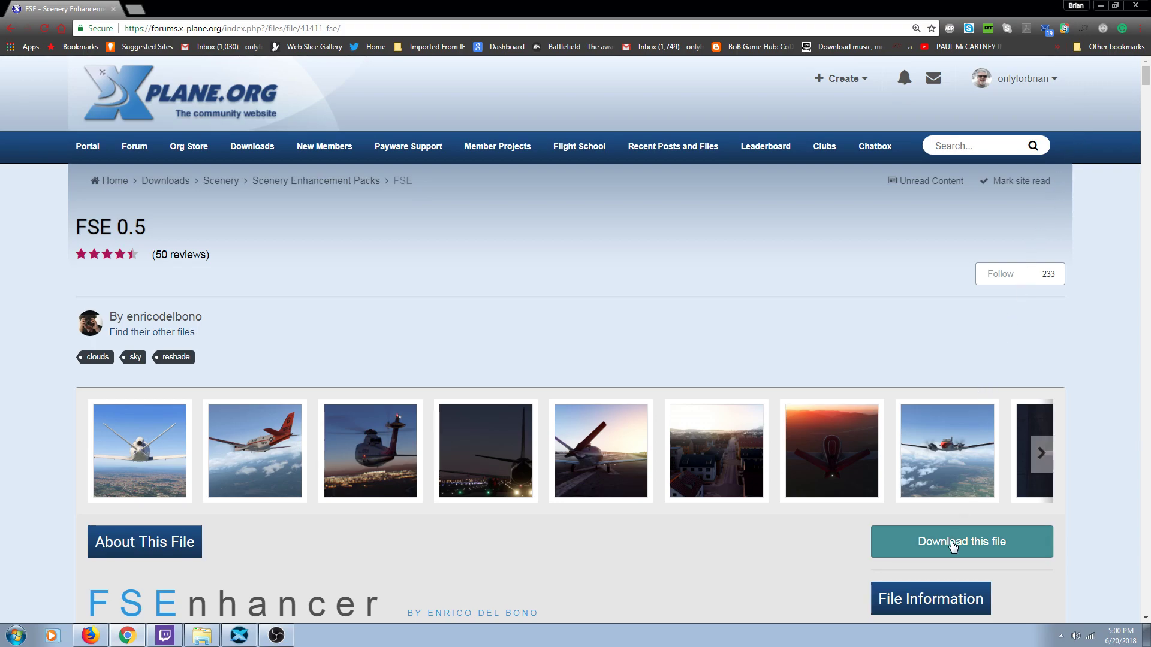
Download ReShade Injector.zip from the FSE 0.5 file list on X-Plane.org.
{"action": "left_click", "coordinate": [953, 543]}
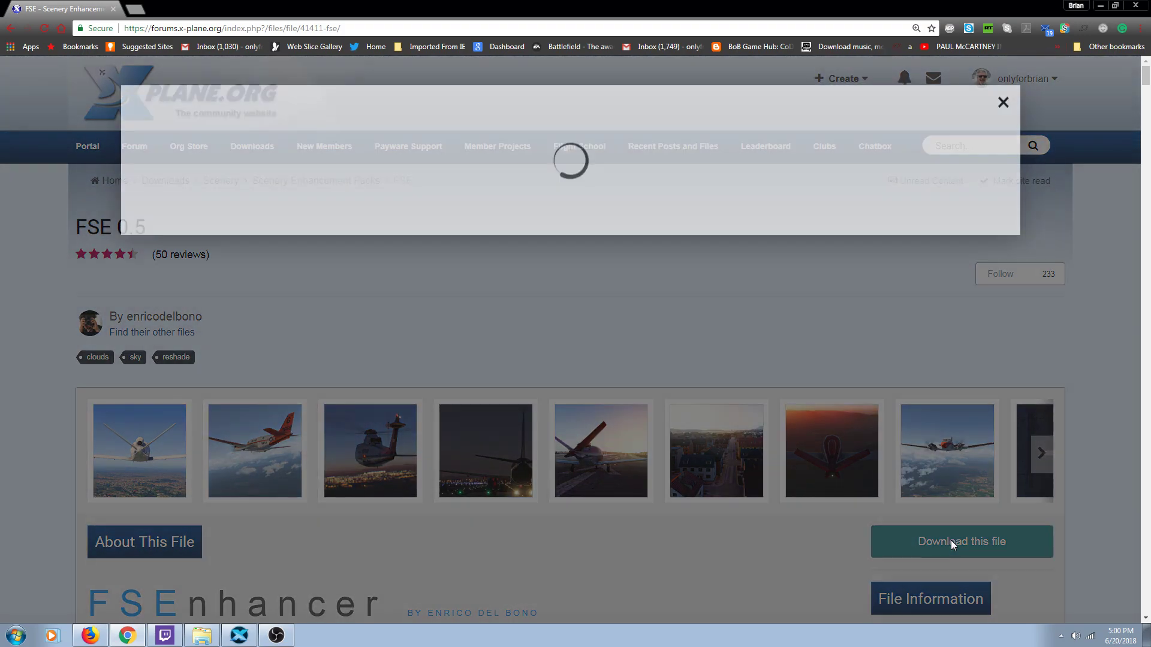
{"action": "left_click", "coordinate": [962, 542]}
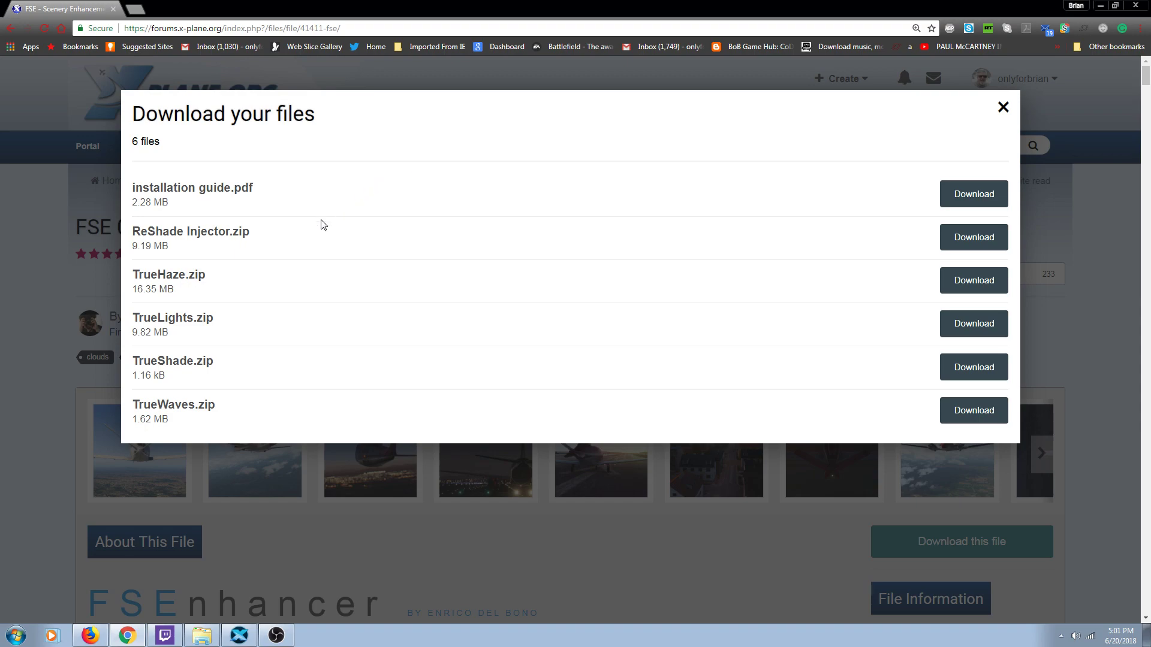
{"action": "mouse_move", "coordinate": [900, 219]}
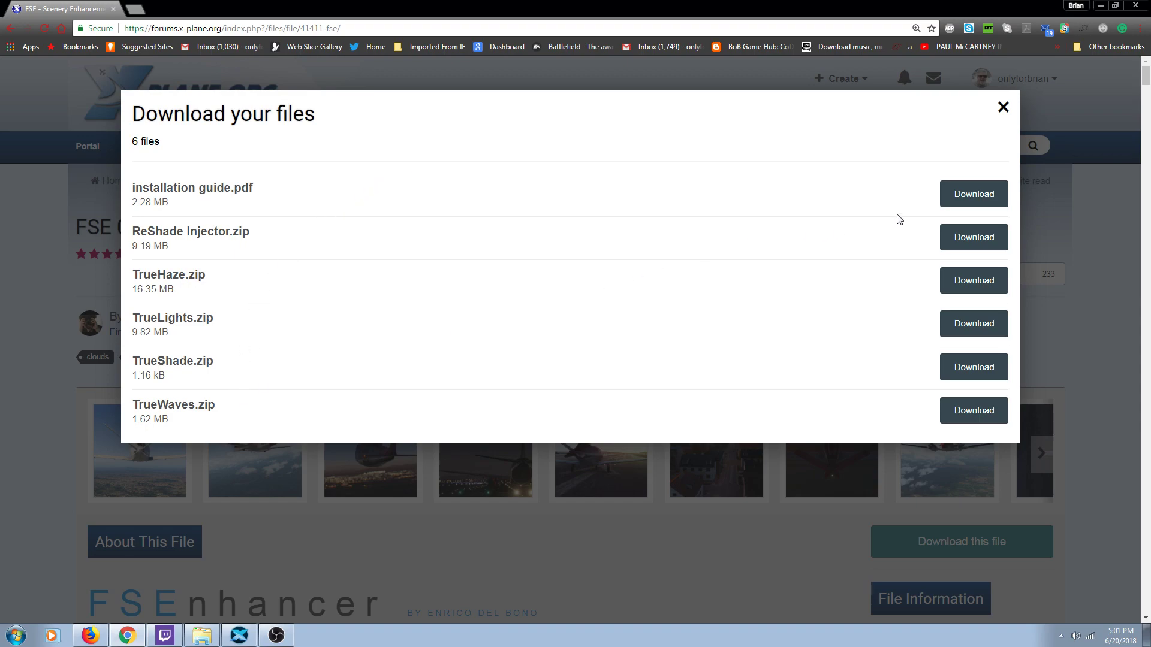
{"action": "mouse_move", "coordinate": [887, 200]}
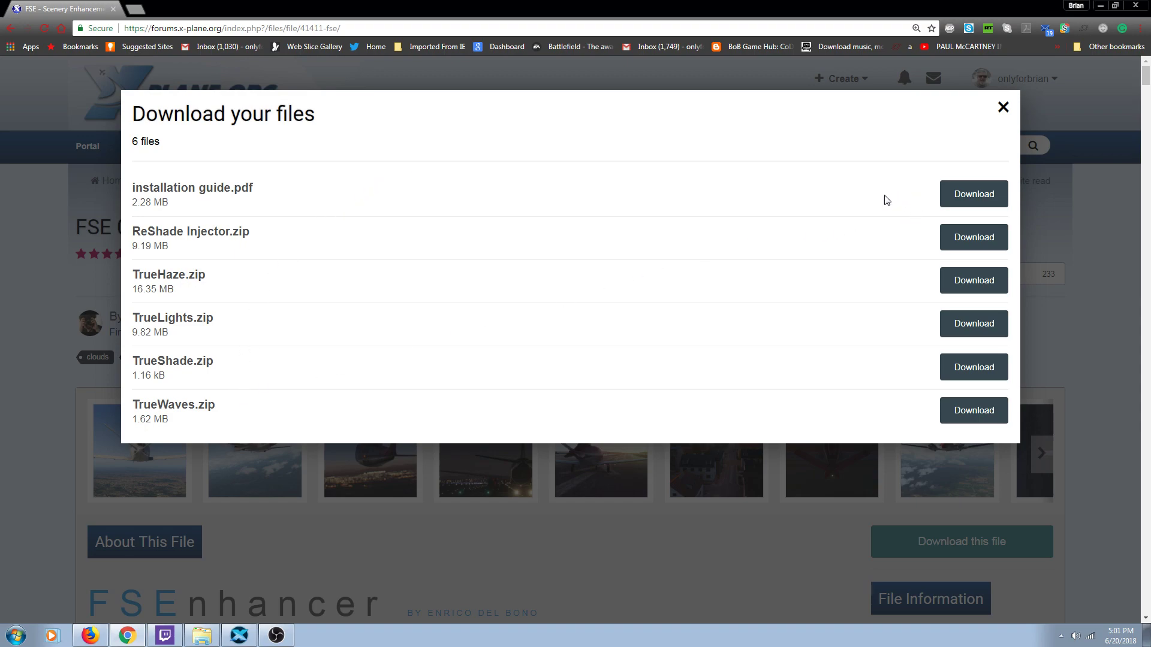
{"action": "mouse_move", "coordinate": [893, 201]}
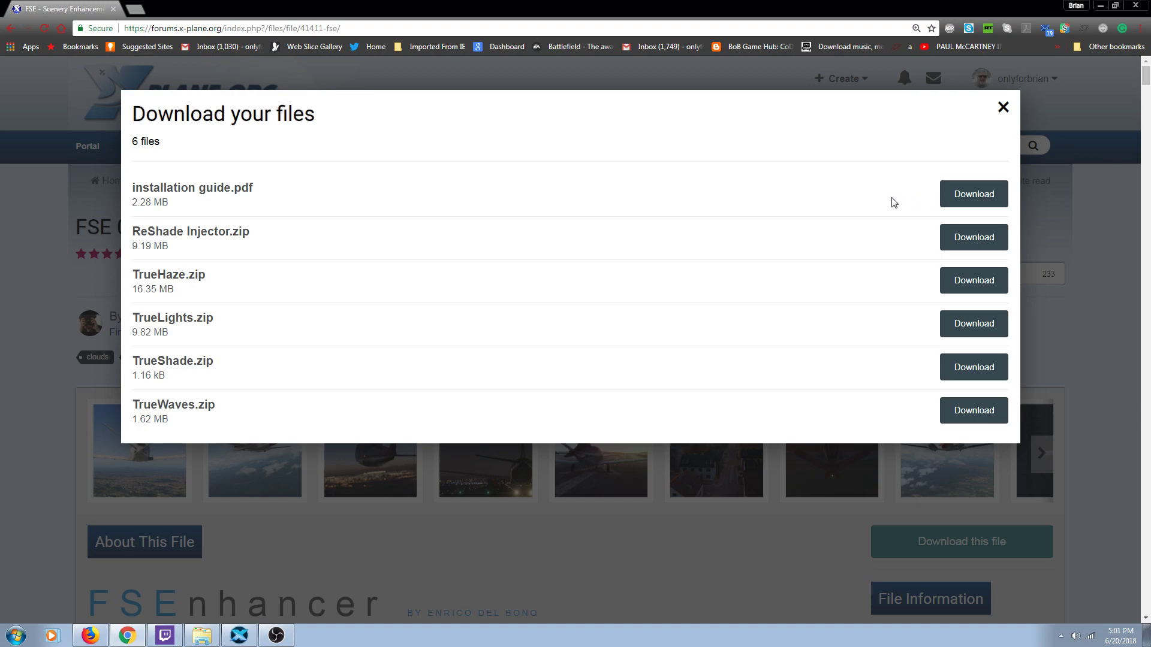
{"action": "mouse_move", "coordinate": [879, 204]}
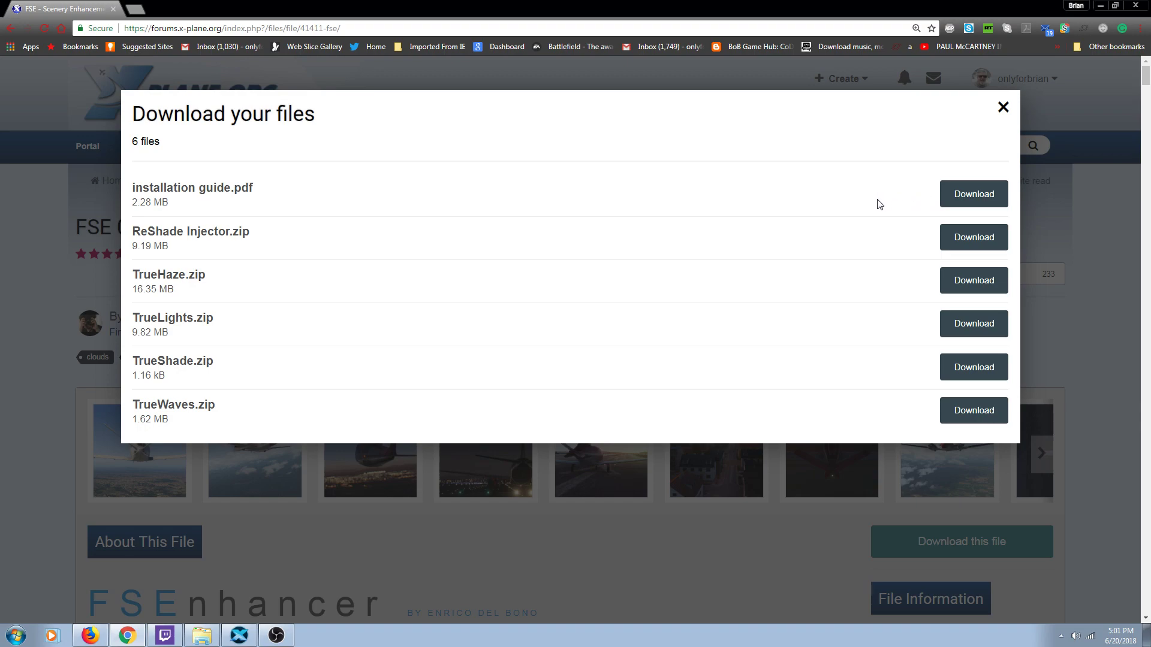
{"action": "mouse_move", "coordinate": [268, 248]}
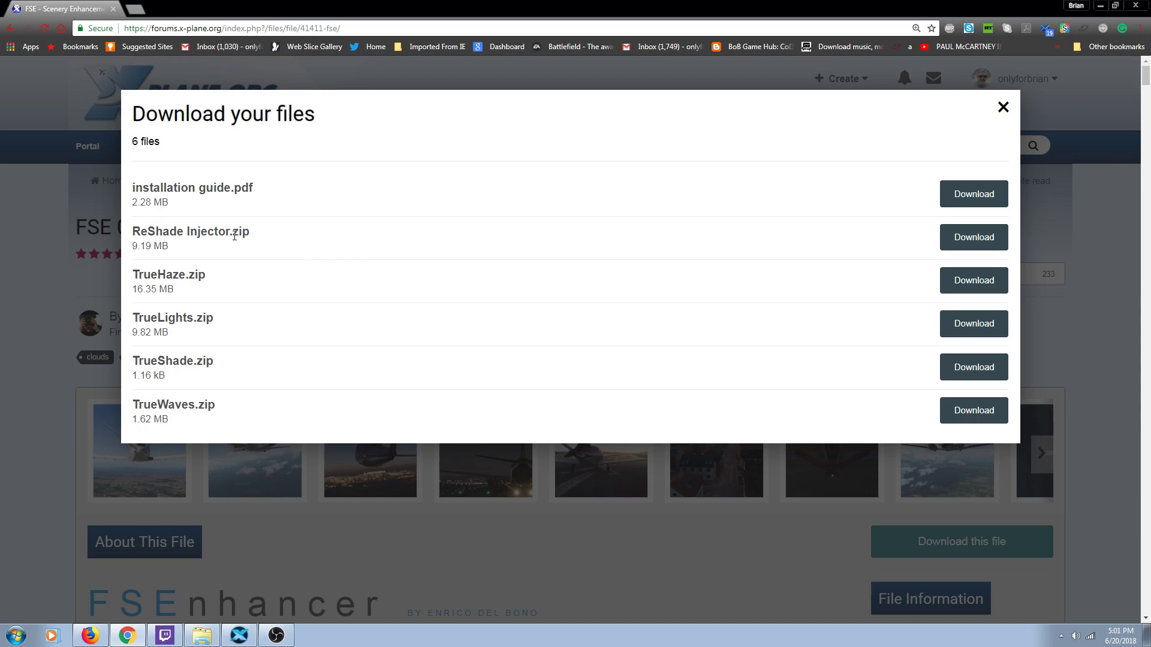
{"action": "mouse_move", "coordinate": [938, 246]}
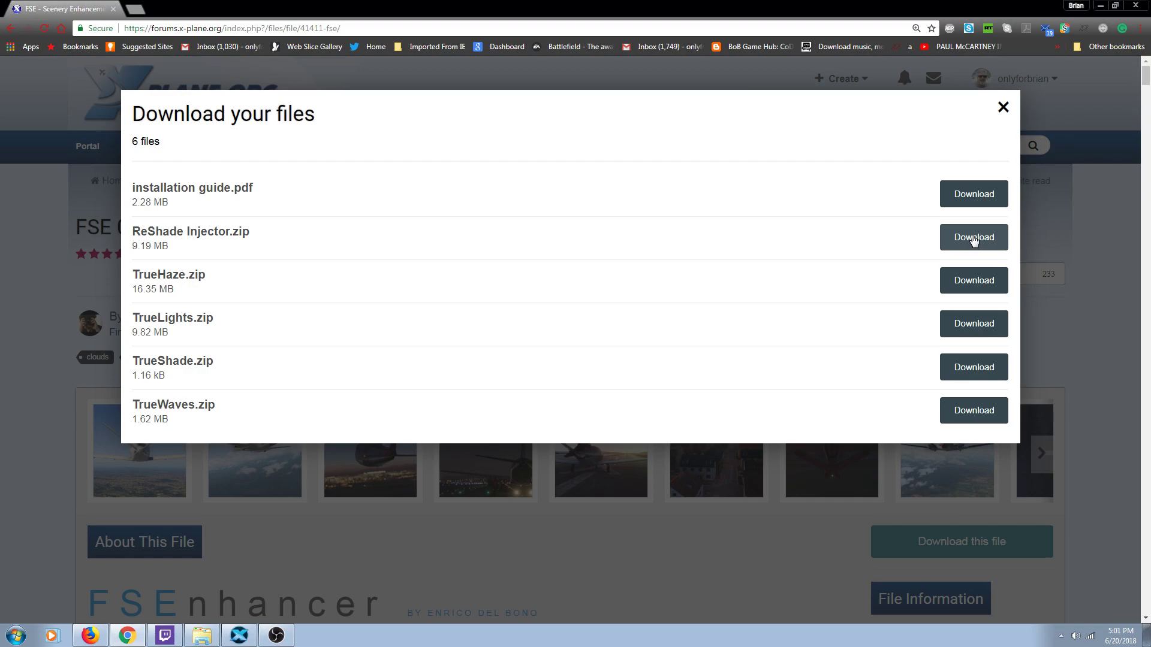
{"action": "left_click", "coordinate": [1002, 107]}
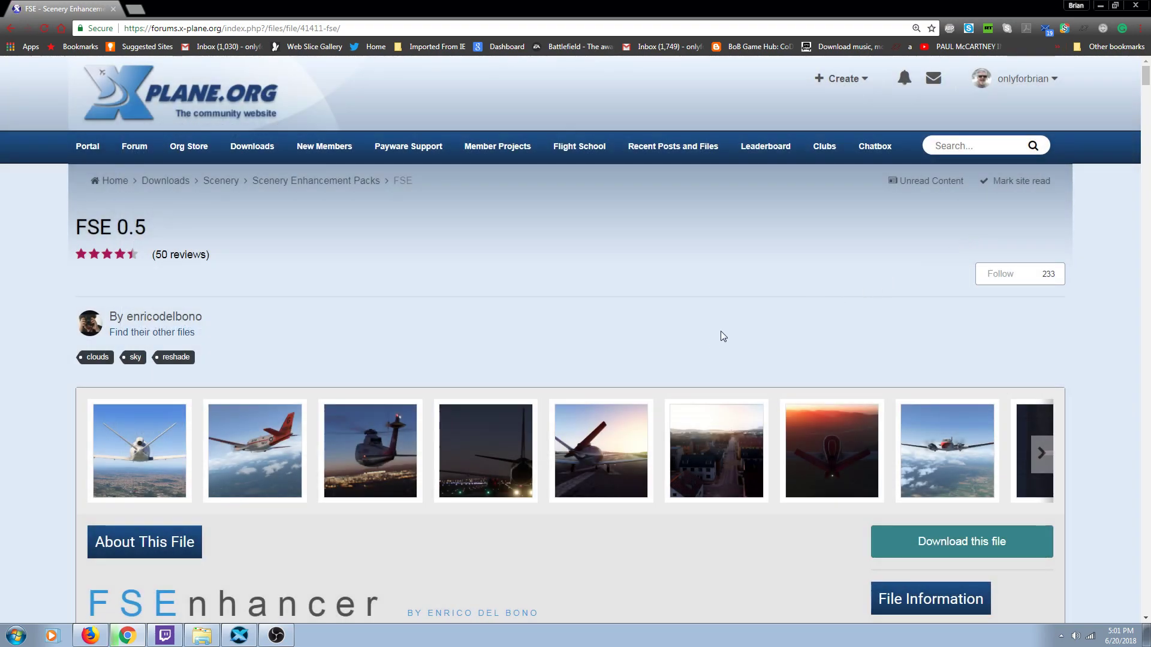
{"action": "left_click", "coordinate": [962, 542]}
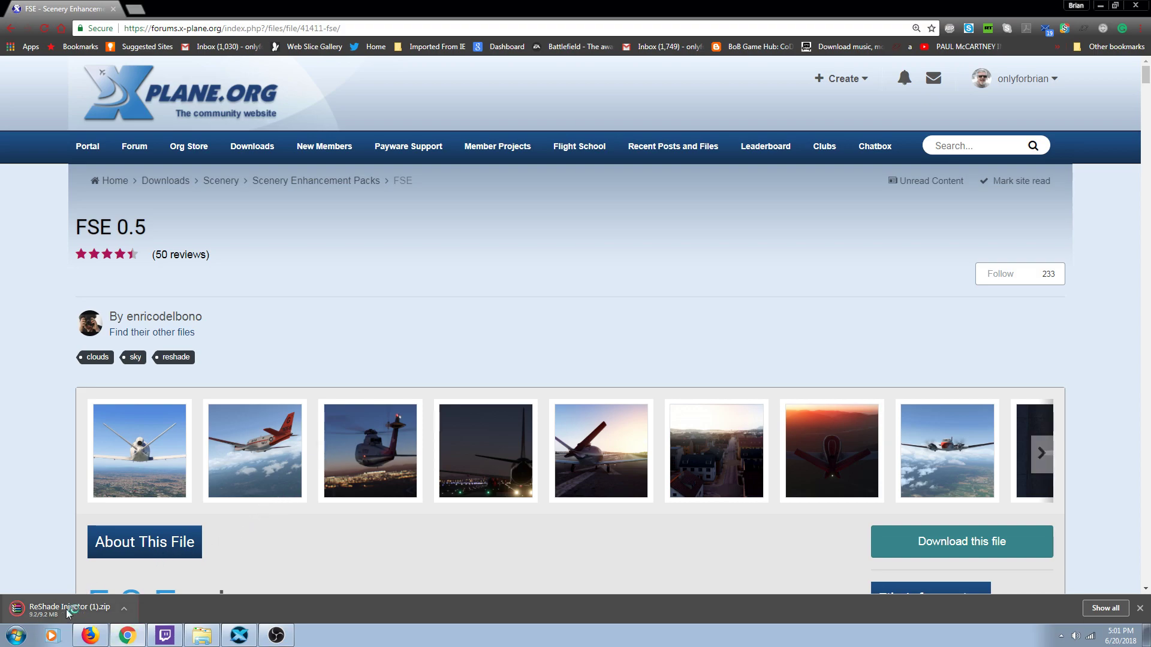
{"action": "left_click", "coordinate": [70, 609]}
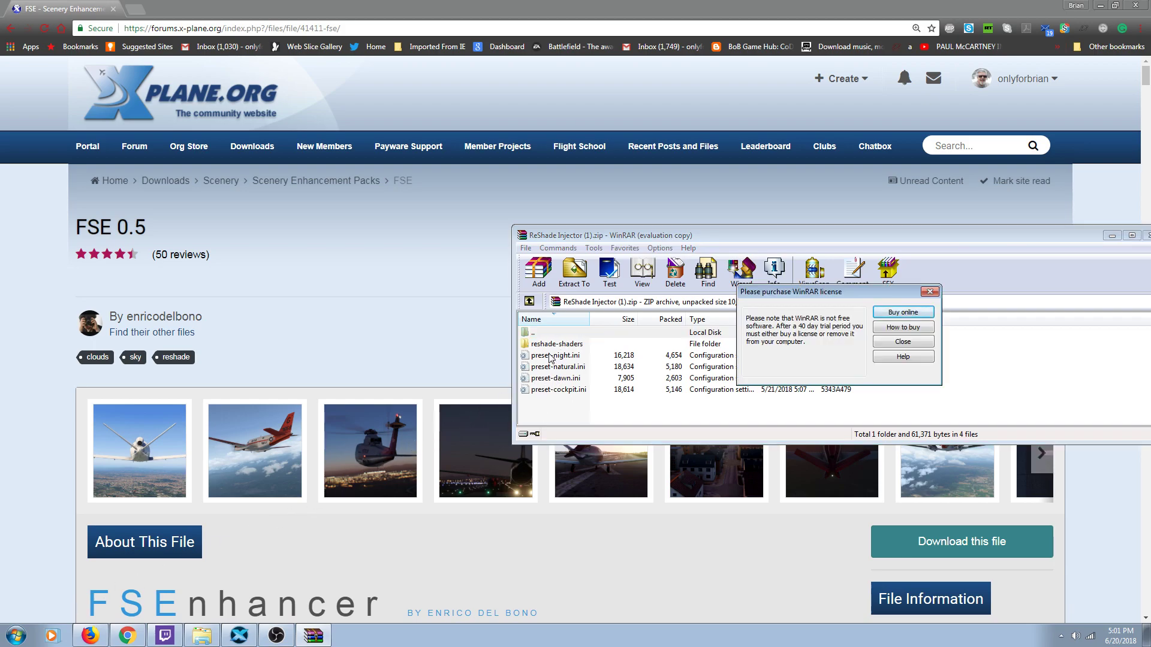
{"action": "mouse_move", "coordinate": [550, 363]}
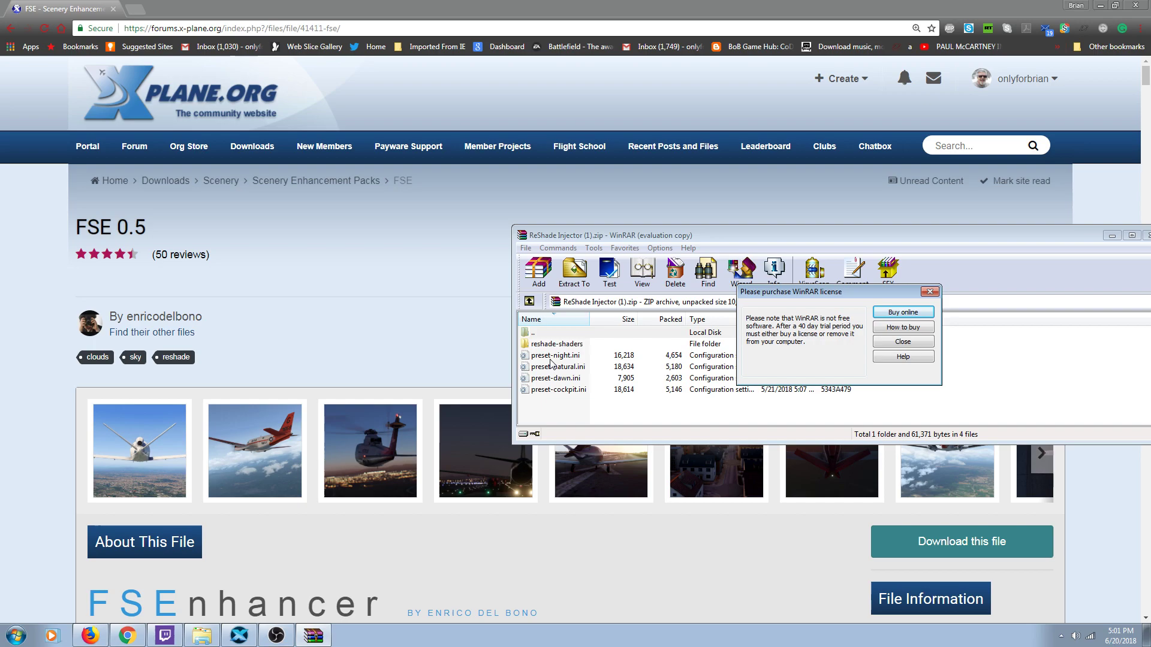
{"action": "mouse_move", "coordinate": [914, 302]}
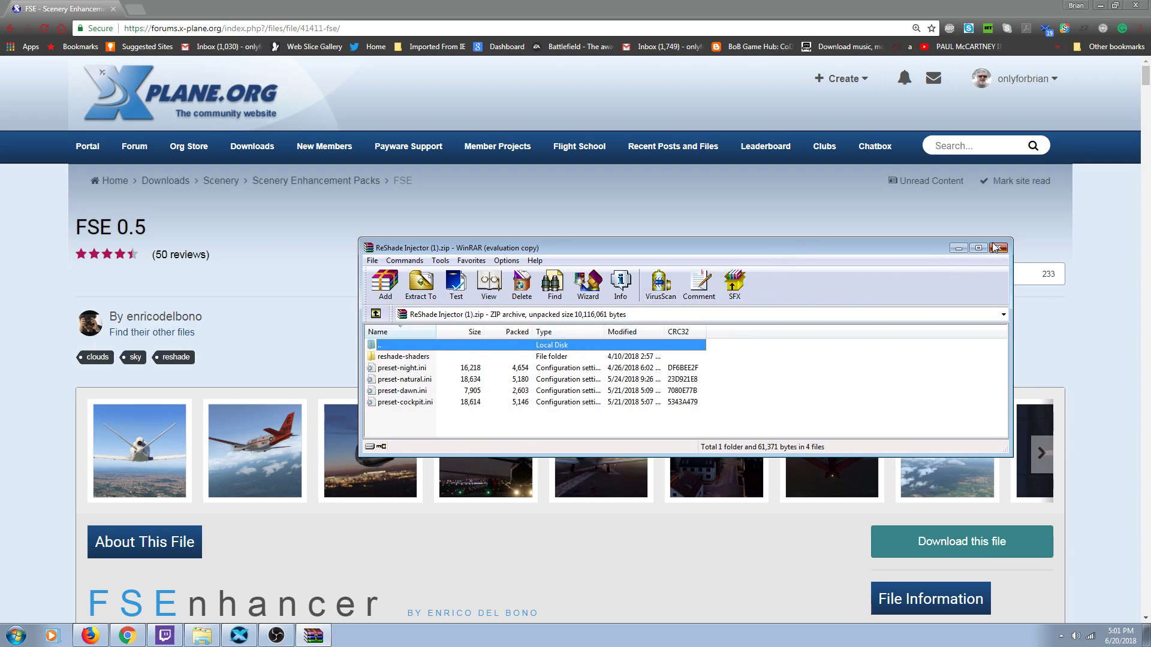
{"action": "left_click", "coordinate": [997, 247]}
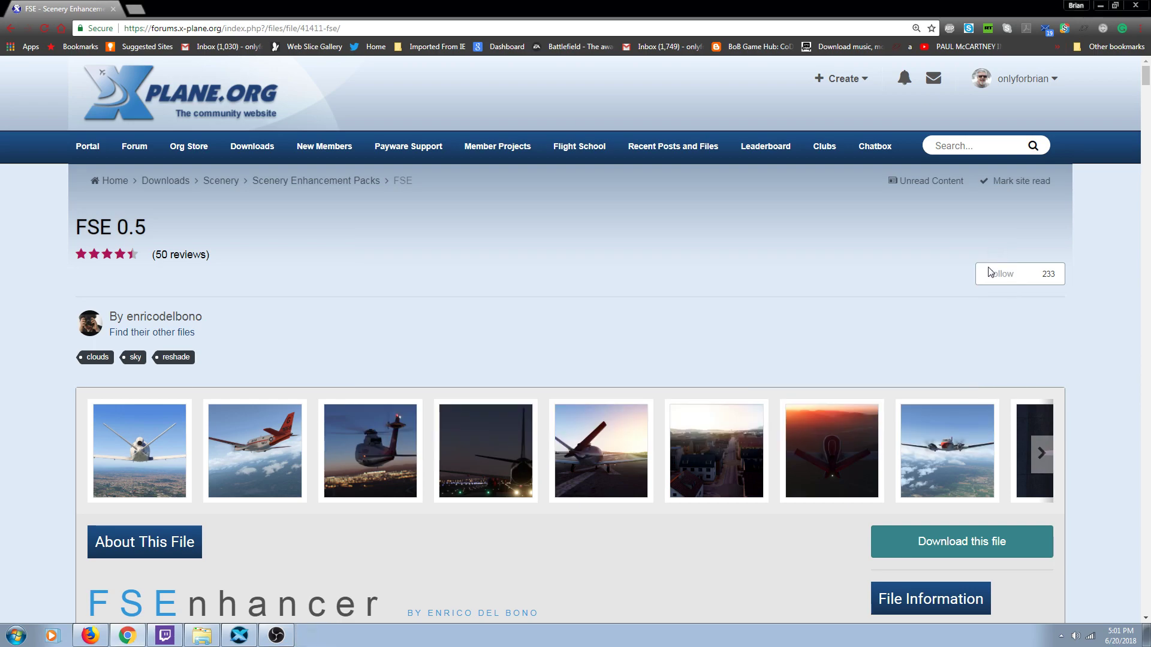
Reopen the FSE download list showing the guide and five zip packages.
{"action": "left_click", "coordinate": [962, 540]}
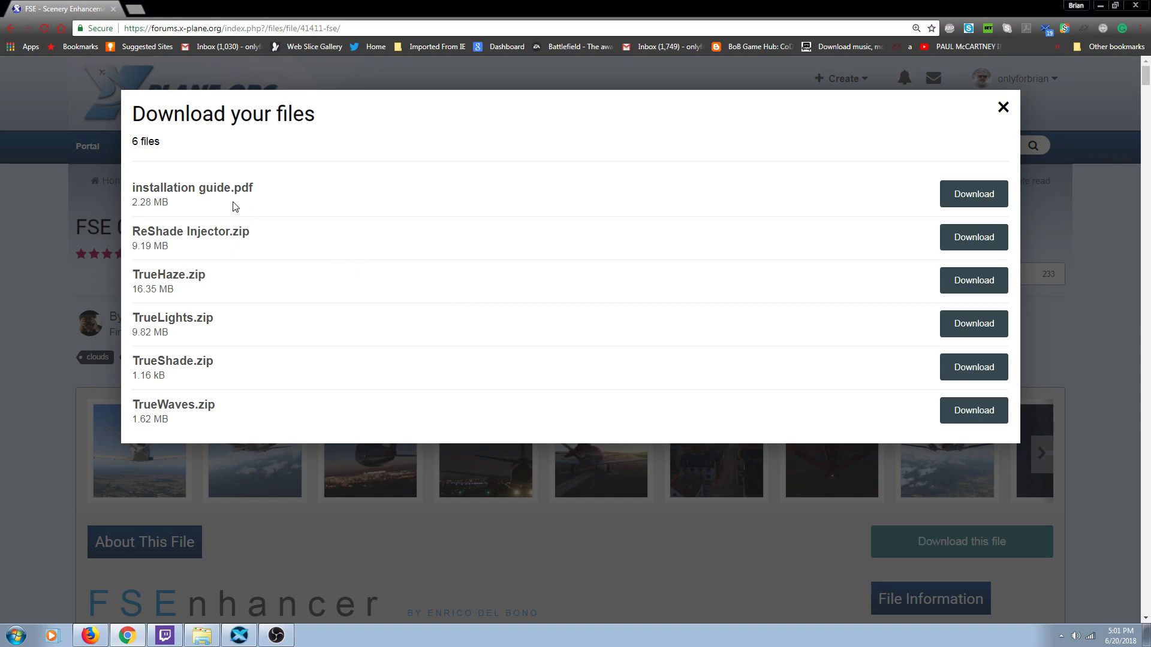
{"action": "mouse_move", "coordinate": [183, 295]}
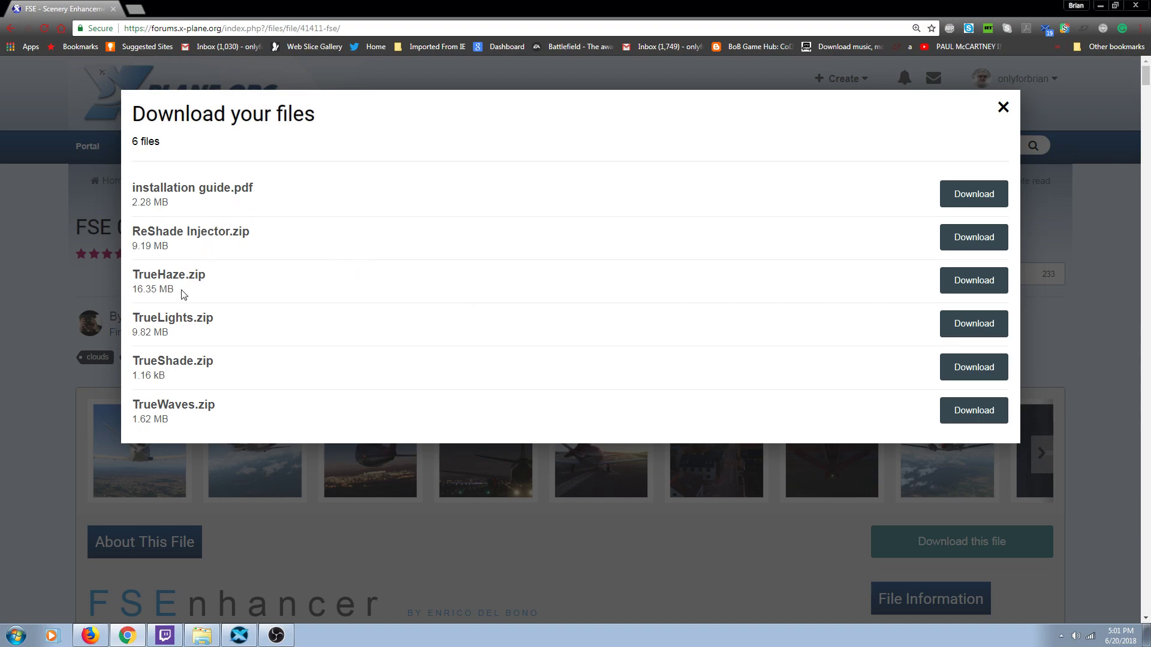
{"action": "mouse_move", "coordinate": [169, 407]}
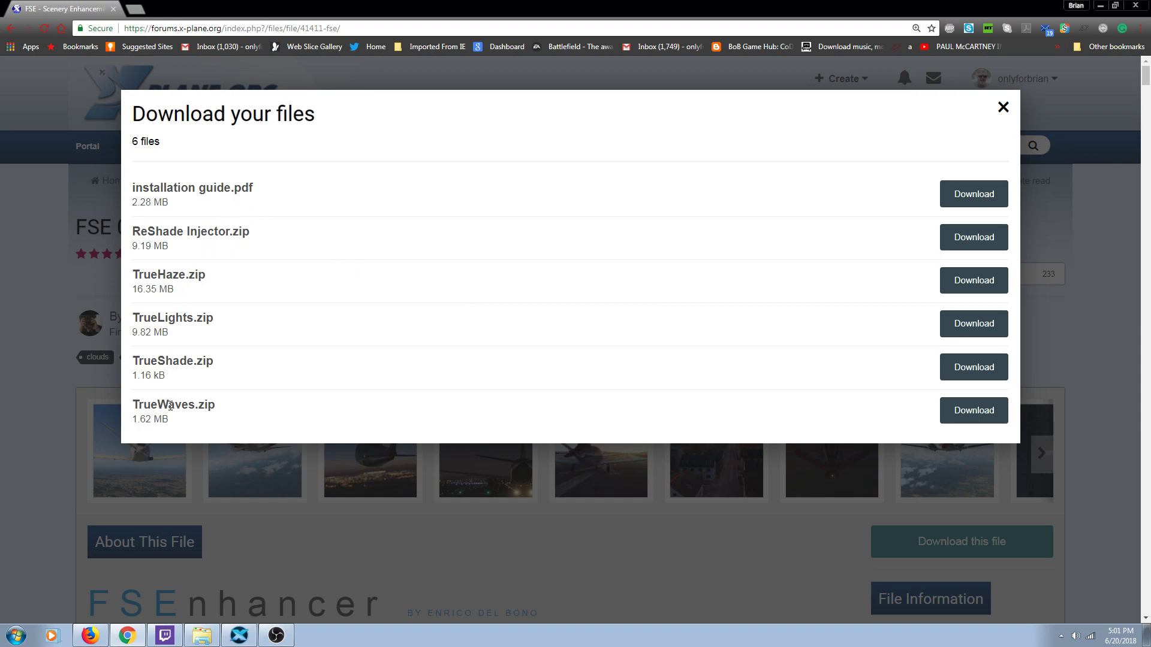
{"action": "mouse_move", "coordinate": [170, 399]}
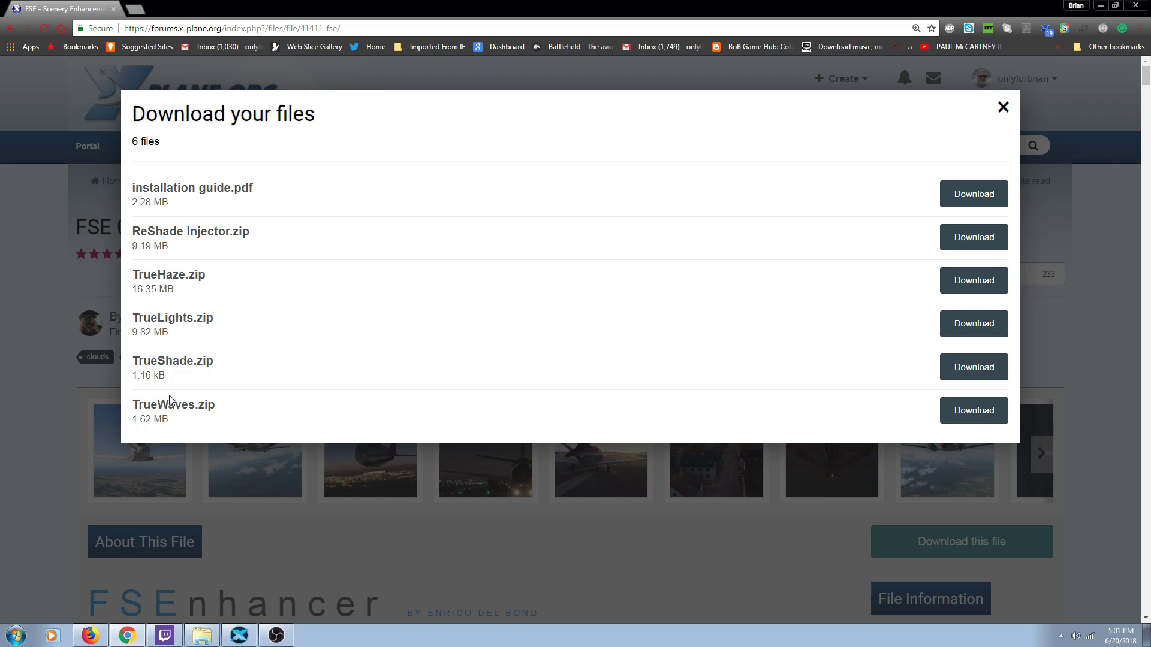
{"action": "mouse_move", "coordinate": [179, 287]}
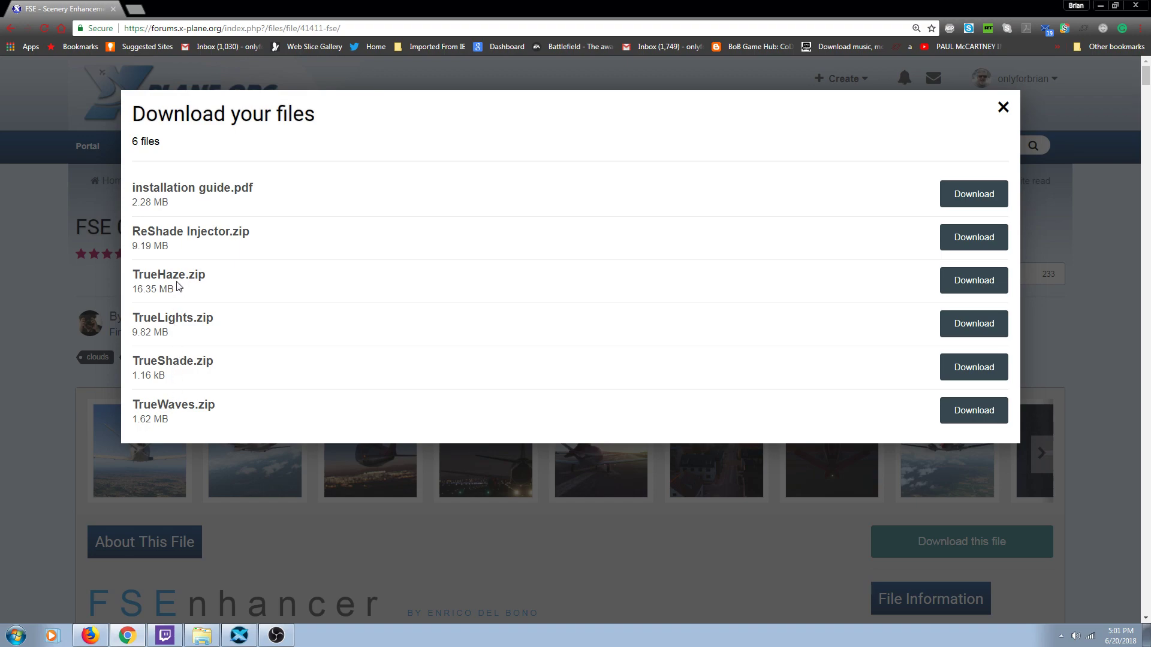
{"action": "mouse_move", "coordinate": [167, 410]}
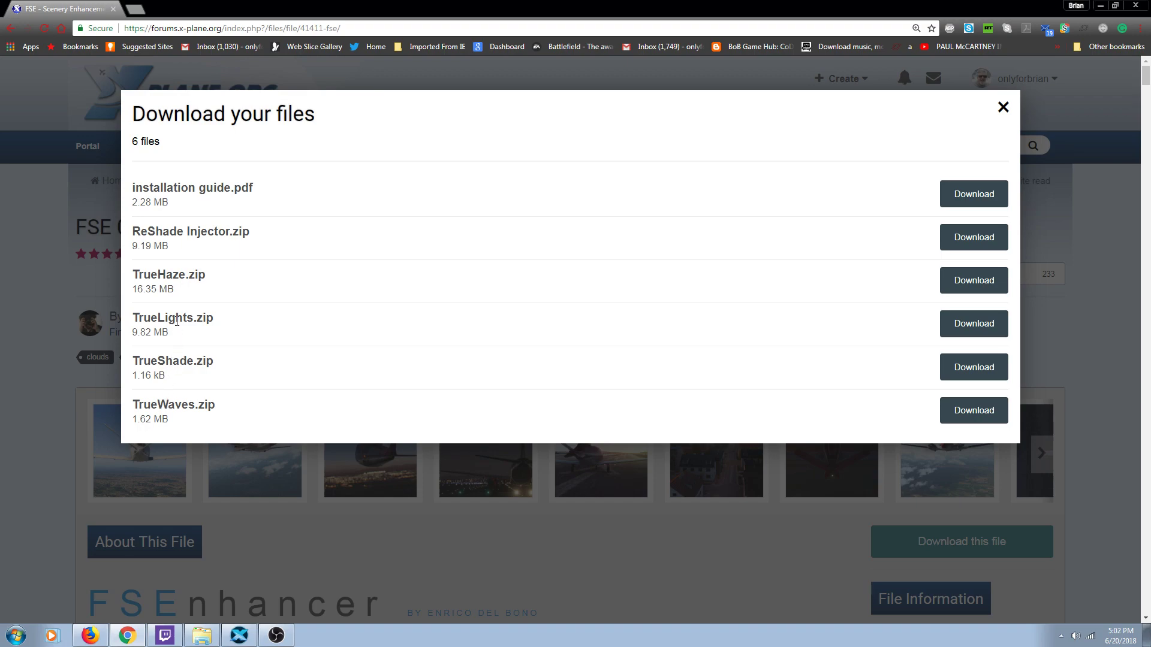
{"action": "mouse_move", "coordinate": [180, 333]}
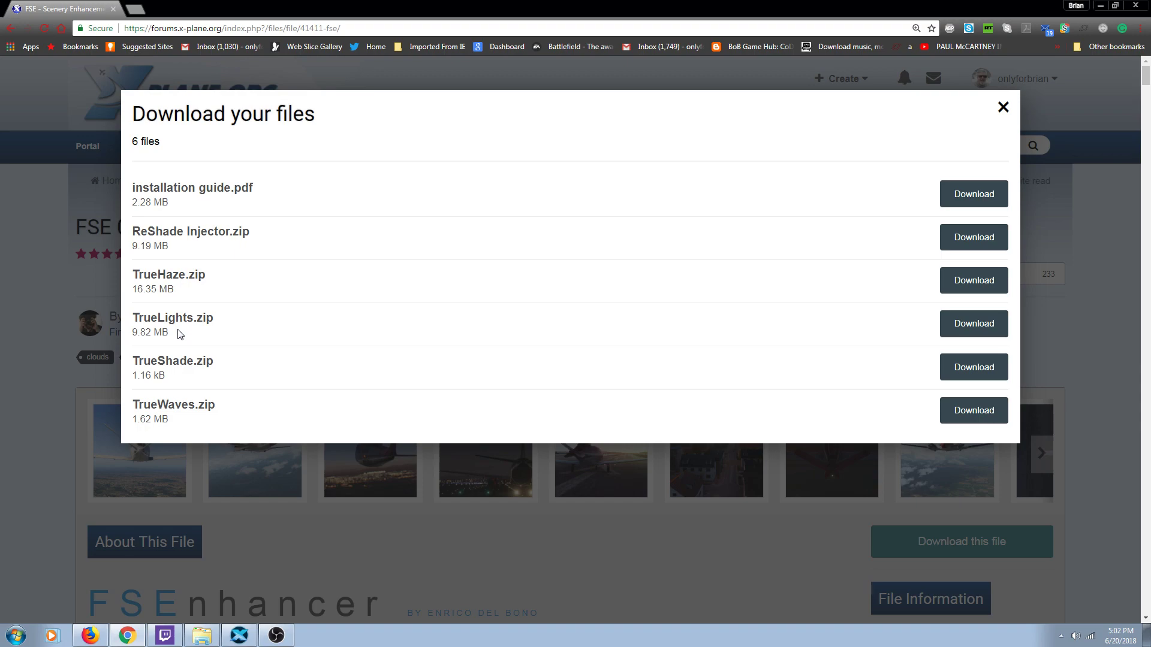
{"action": "mouse_move", "coordinate": [250, 438]}
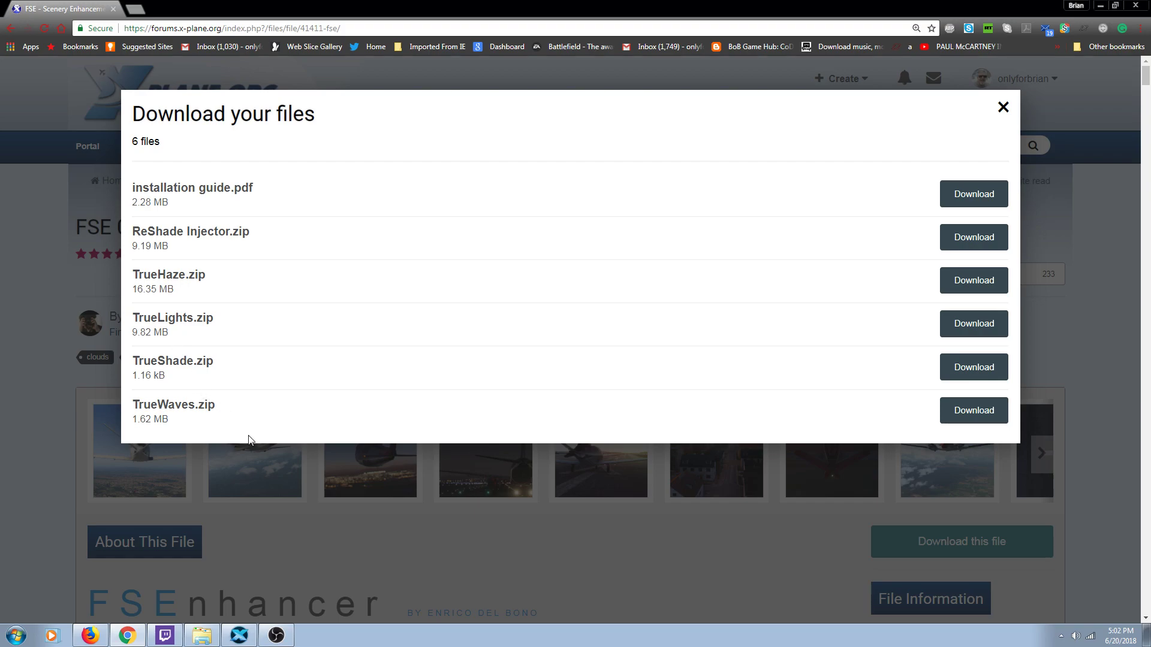
Preview a couple of FSE gallery screenshots enlarged, then move to later thumbnails.
{"action": "left_click", "coordinate": [1003, 106]}
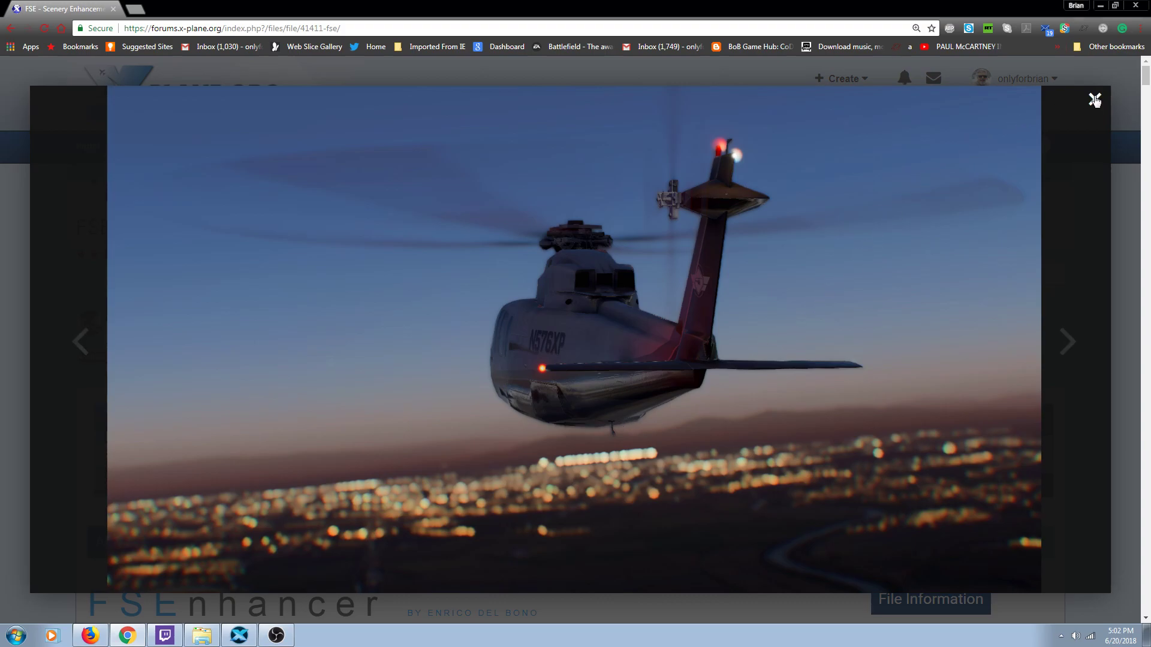
{"action": "left_click", "coordinate": [1092, 98]}
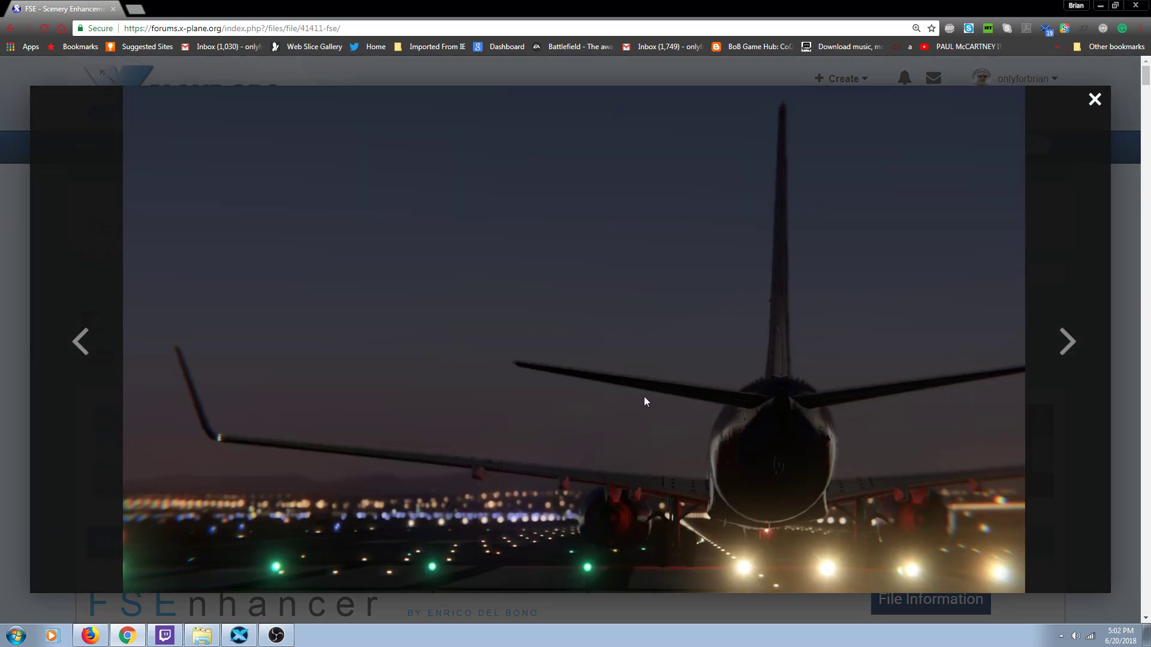
{"action": "left_click", "coordinate": [1095, 99]}
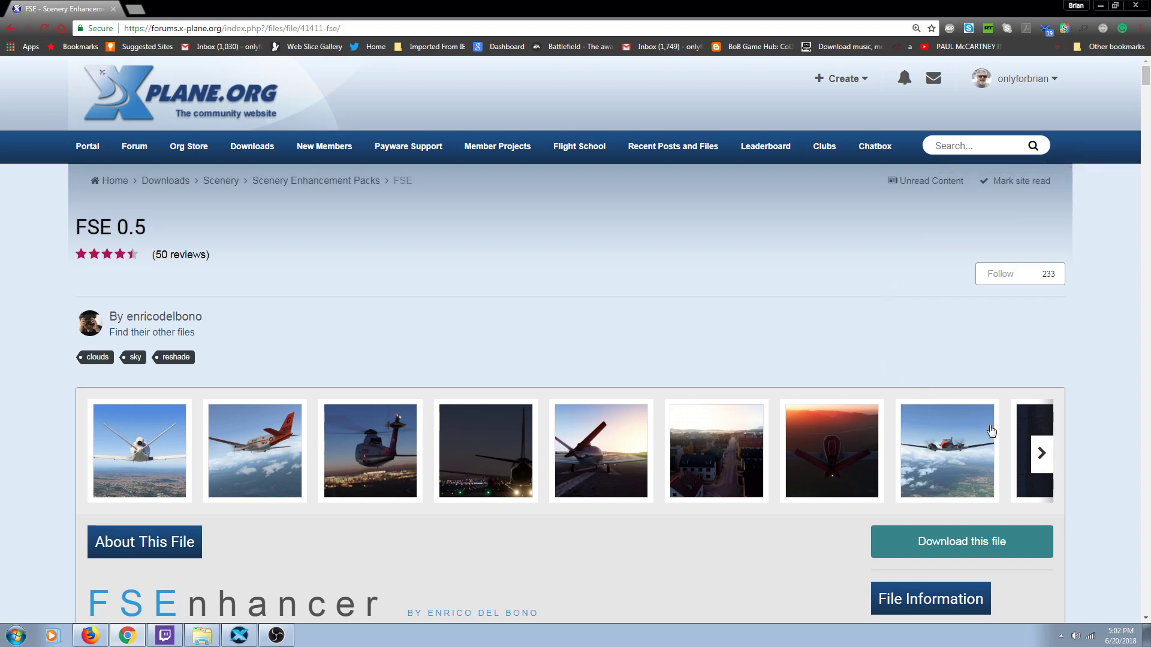
{"action": "left_click", "coordinate": [1042, 453]}
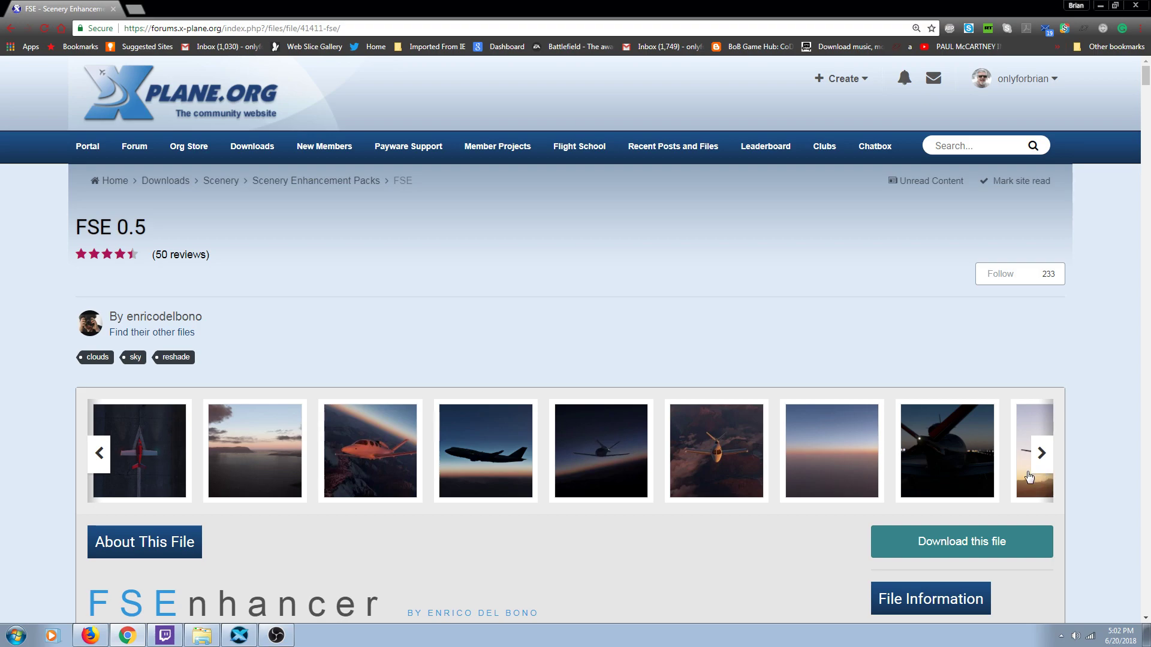
Download TrueWaves.zip from the FSE download list.
{"action": "left_click", "coordinate": [961, 541]}
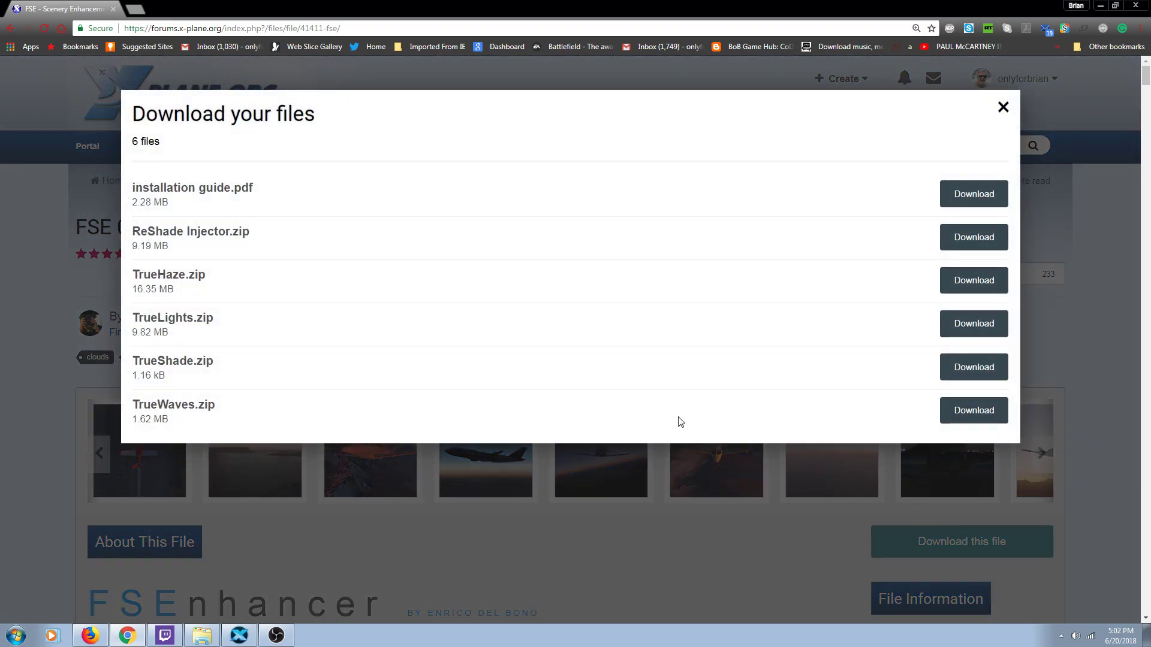
{"action": "mouse_move", "coordinate": [921, 326]}
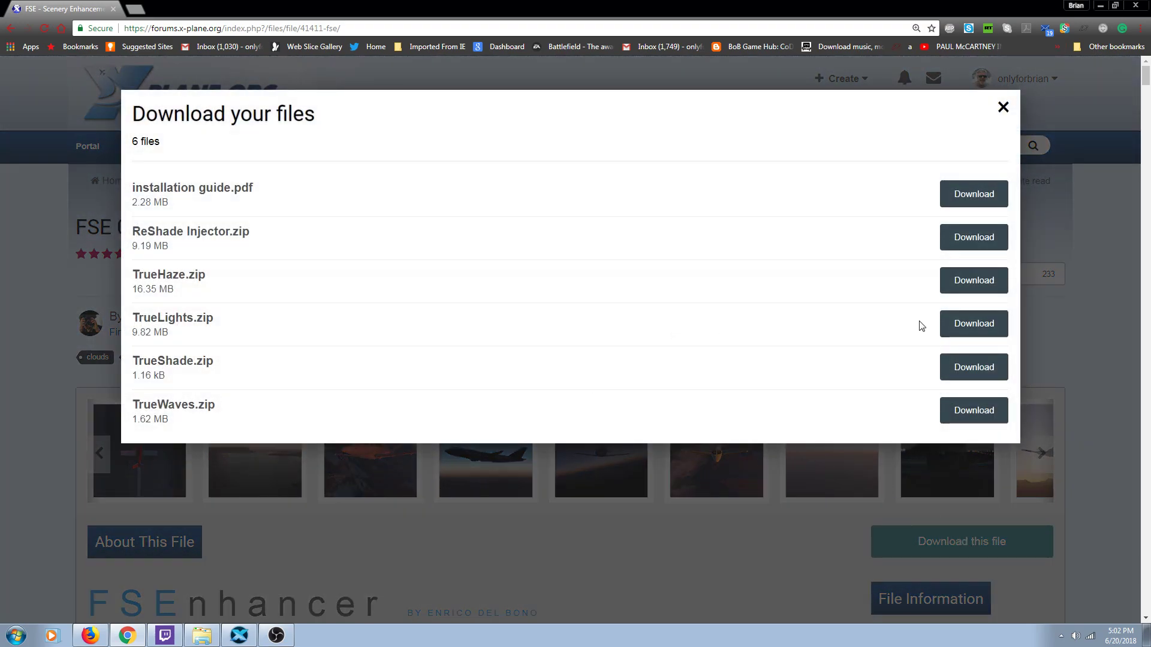
{"action": "mouse_move", "coordinate": [984, 238]}
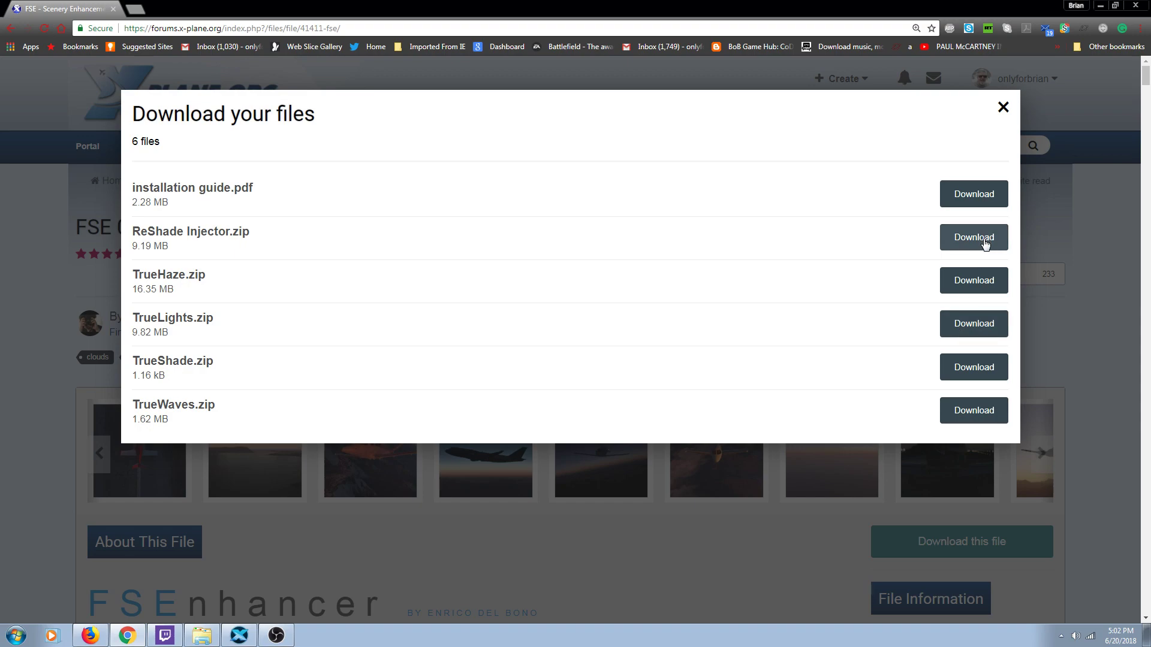
{"action": "mouse_move", "coordinate": [980, 204]}
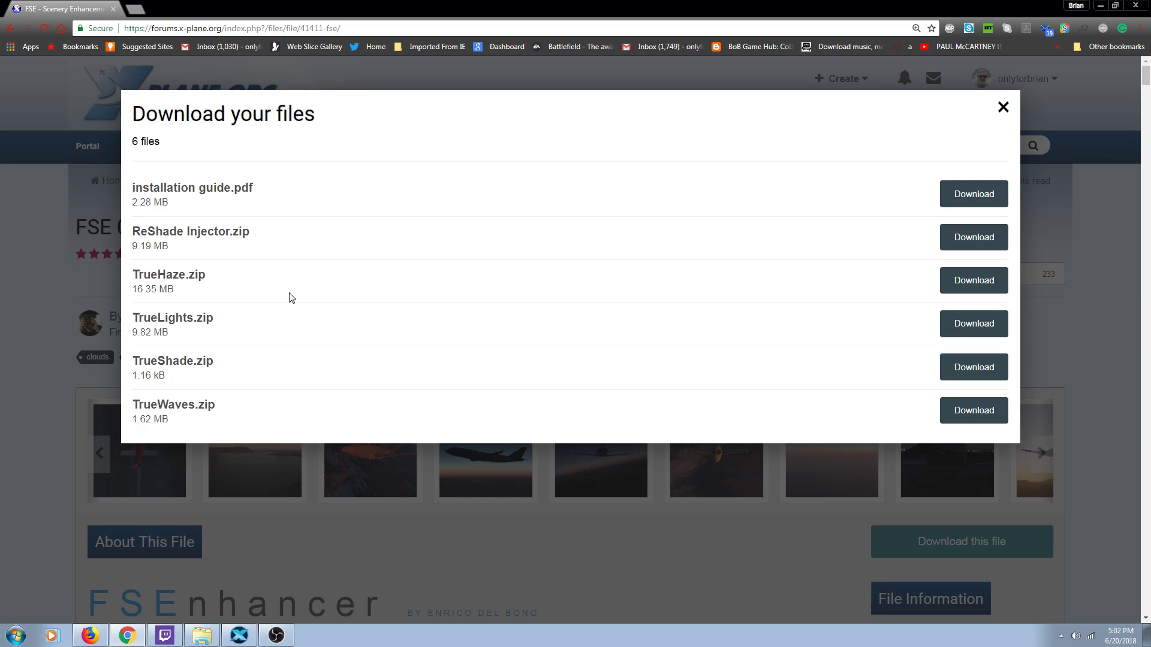
{"action": "mouse_move", "coordinate": [221, 372]}
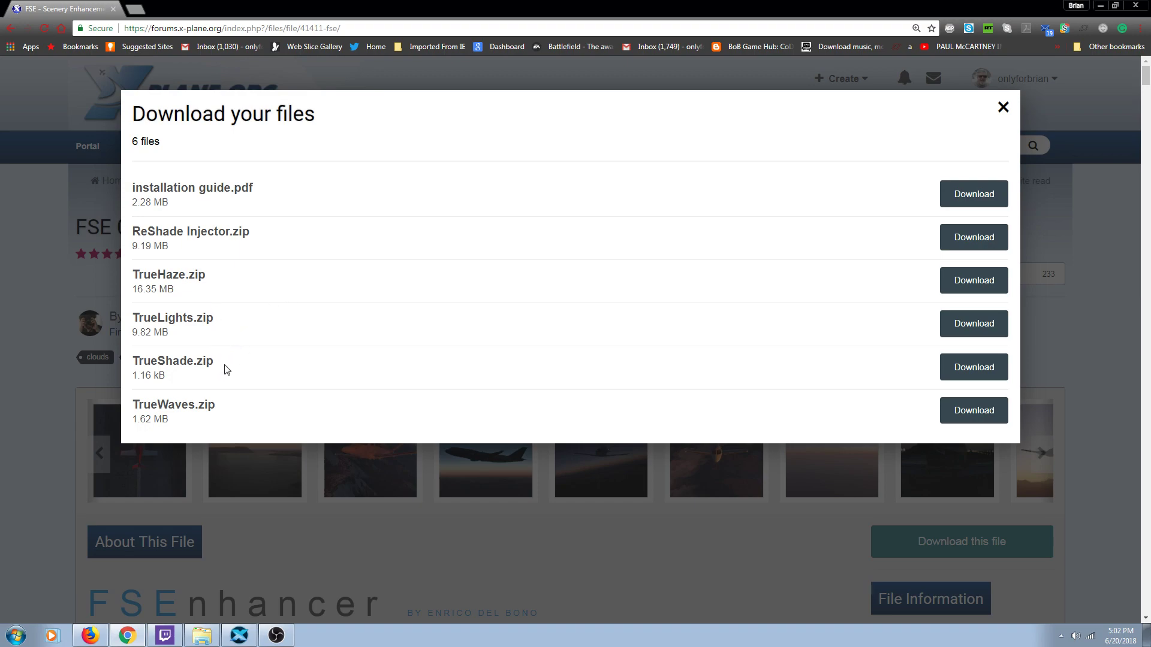
{"action": "mouse_move", "coordinate": [535, 399]}
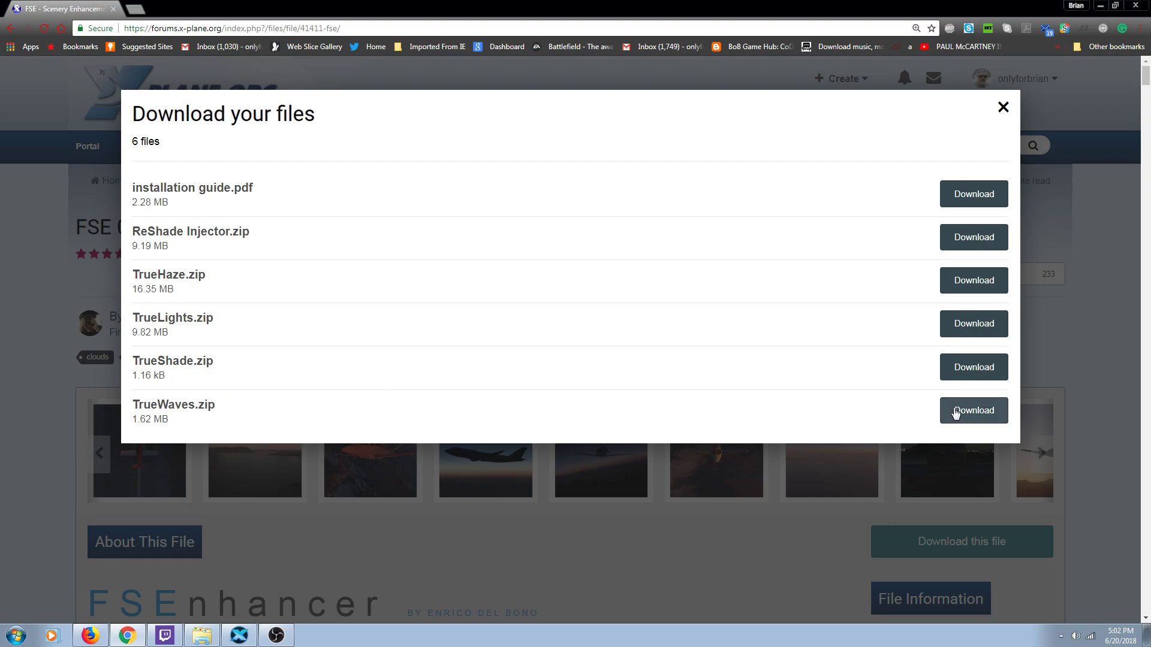
{"action": "left_click", "coordinate": [1003, 106]}
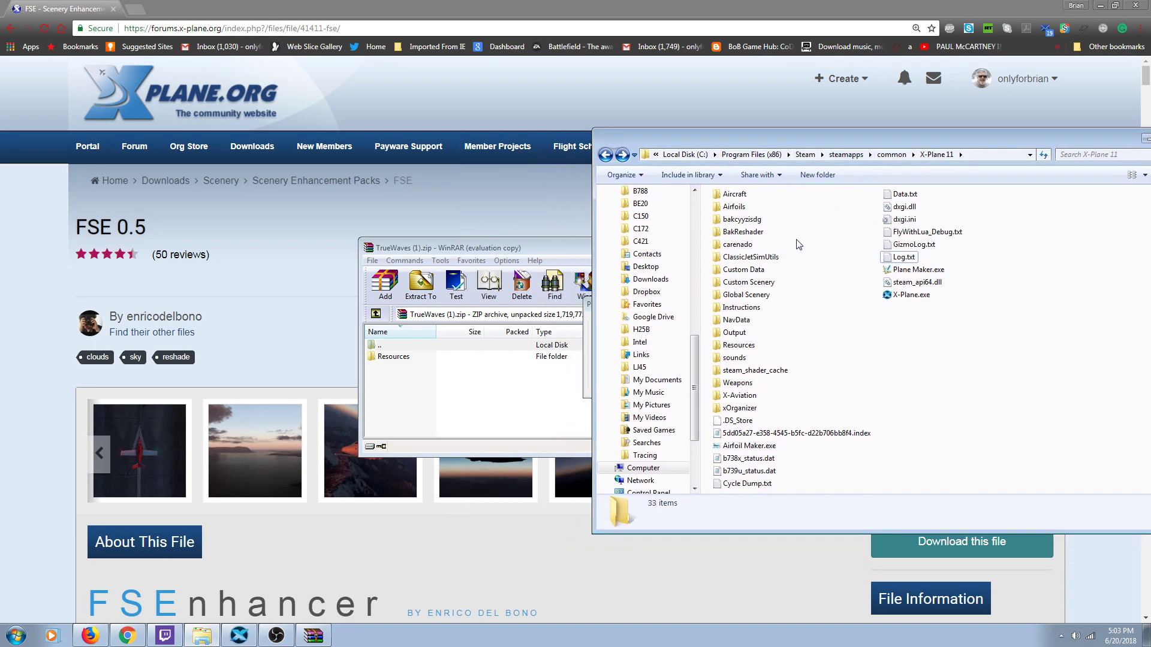
{"action": "mouse_move", "coordinate": [400, 343]}
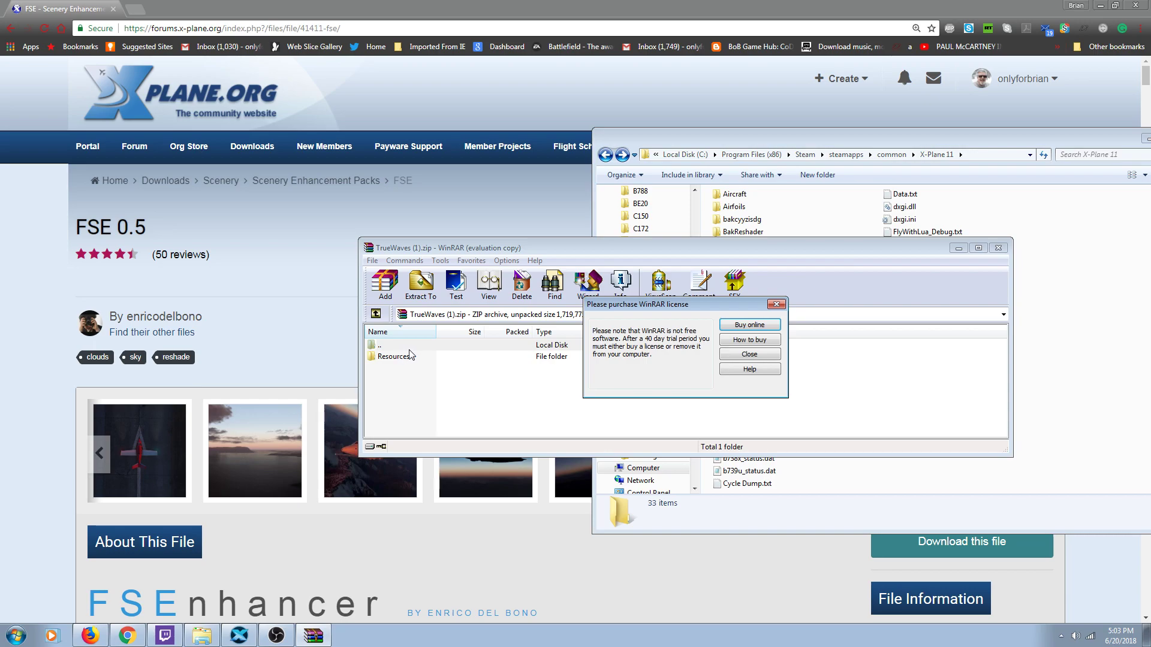
Dismiss the WinRAR license reminder and put away the X-Plane 11 folder window.
{"action": "left_click", "coordinate": [749, 353]}
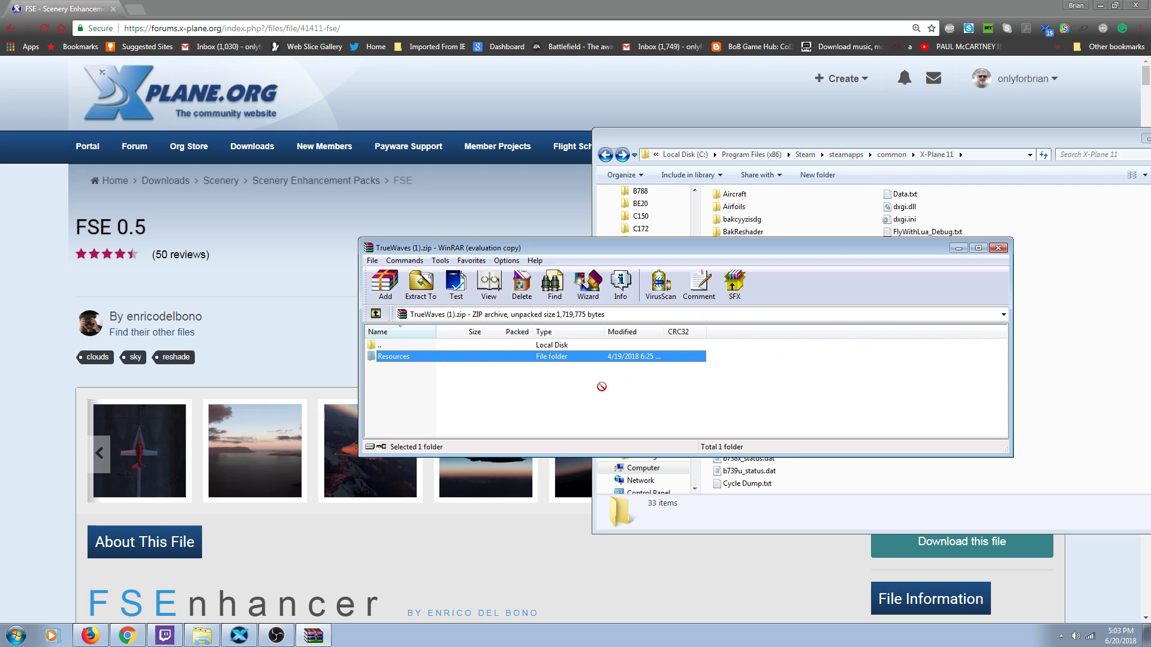
{"action": "mouse_move", "coordinate": [950, 262]}
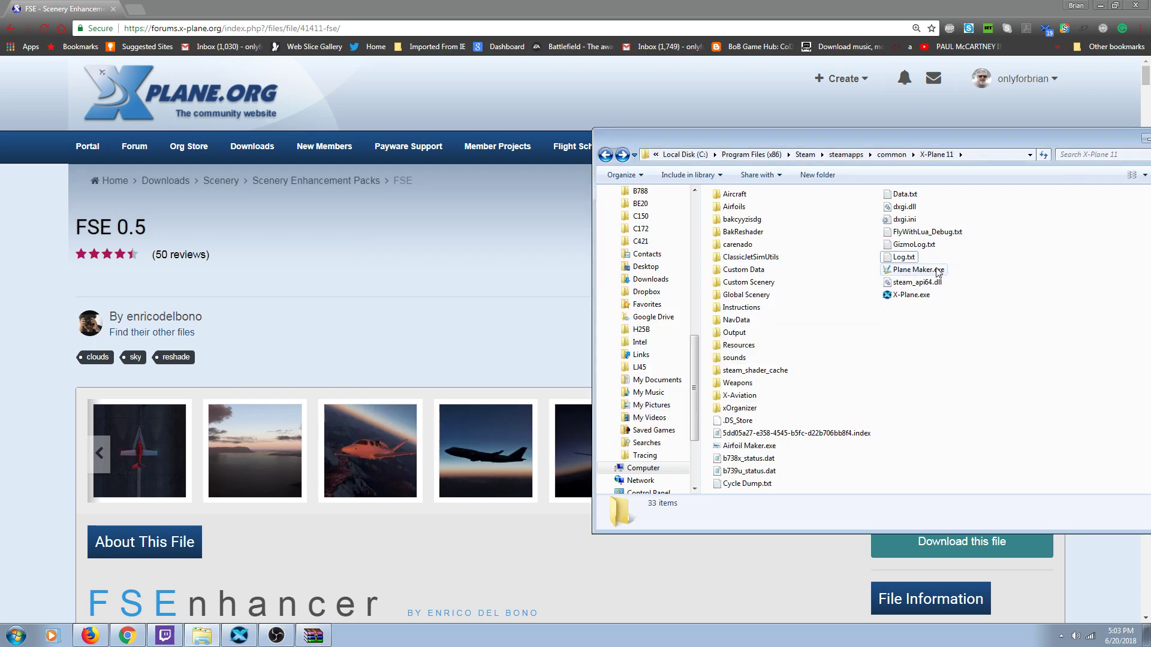
{"action": "mouse_move", "coordinate": [720, 332]}
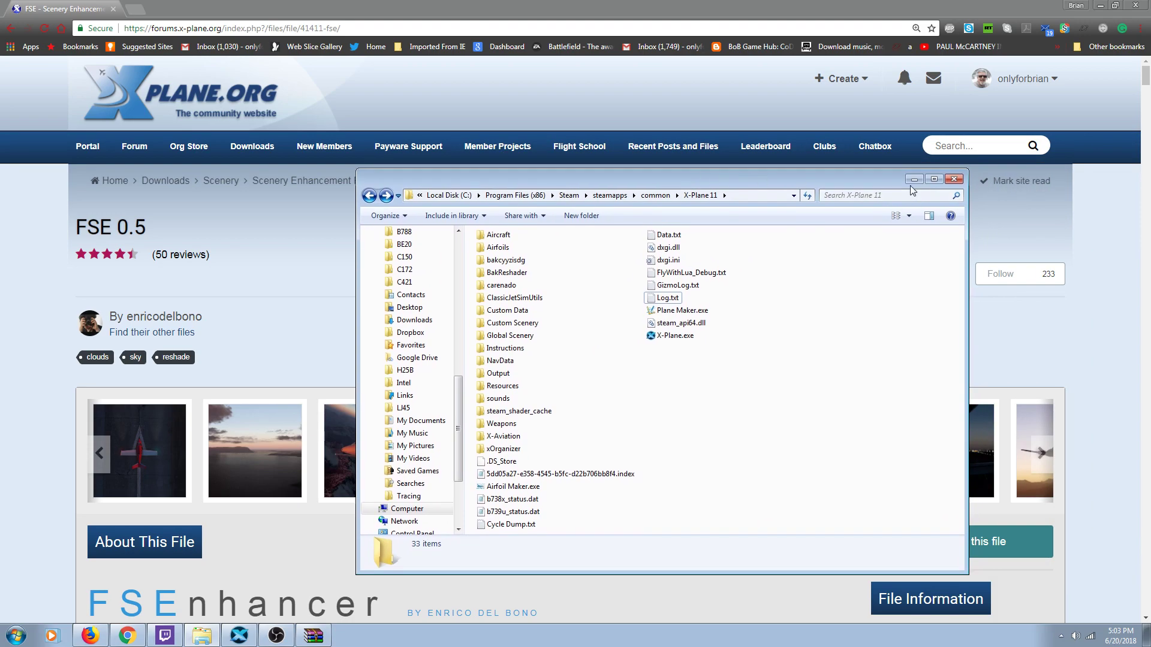
{"action": "left_click", "coordinate": [953, 180]}
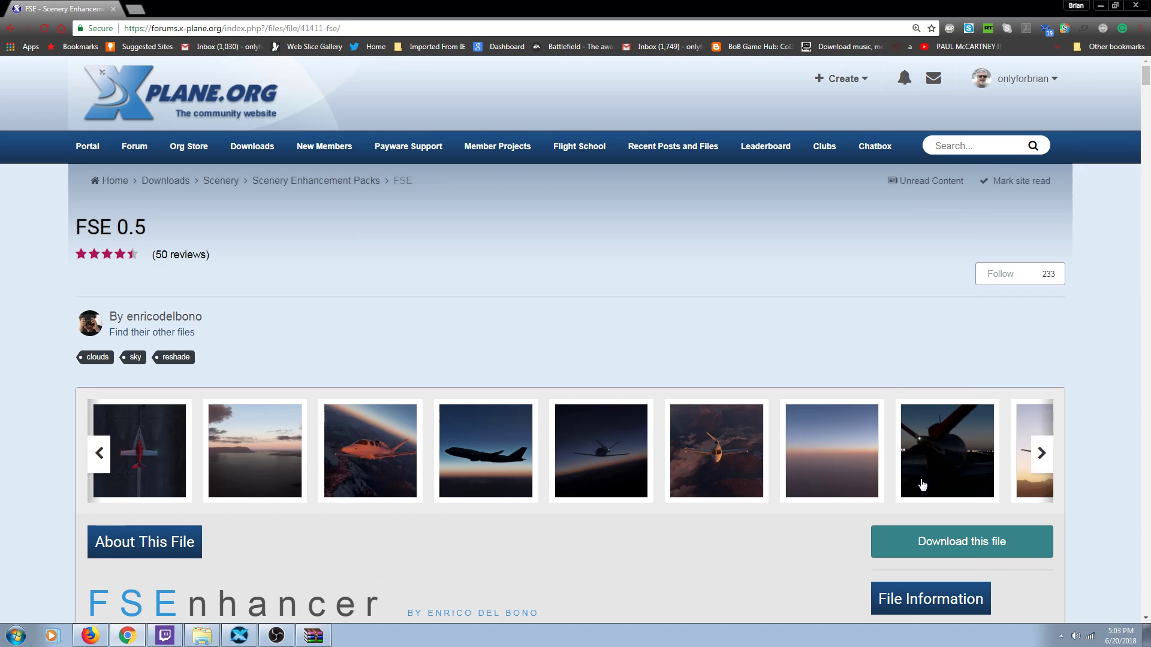
{"action": "mouse_move", "coordinate": [937, 549]}
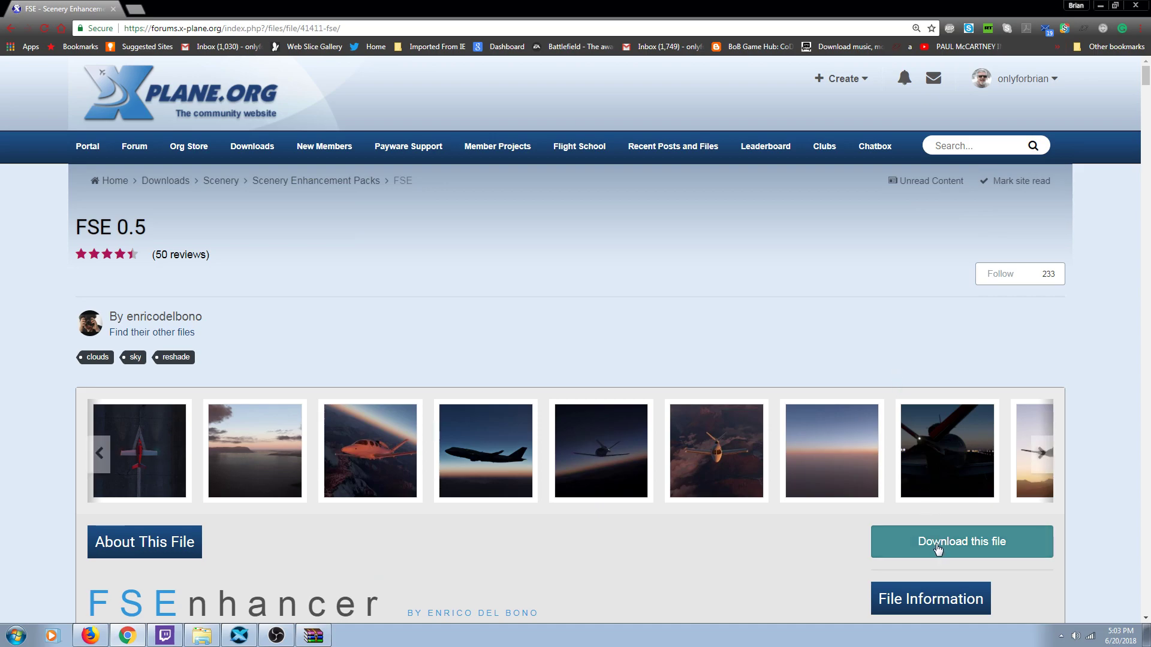
Reopen the FSE download list to get TrueShade.zip.
{"action": "left_click", "coordinate": [961, 540]}
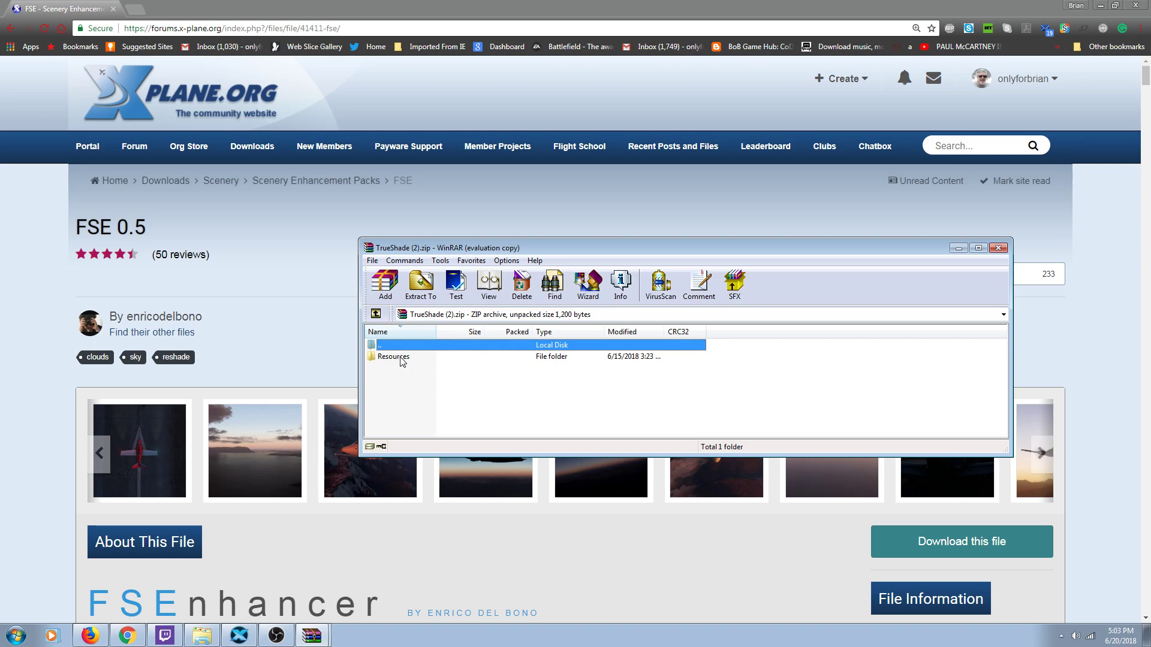
Browse the TrueShade archive down to its FlyWithLua scripts, return to Resources, and close WinRAR.
{"action": "double_click", "coordinate": [392, 356]}
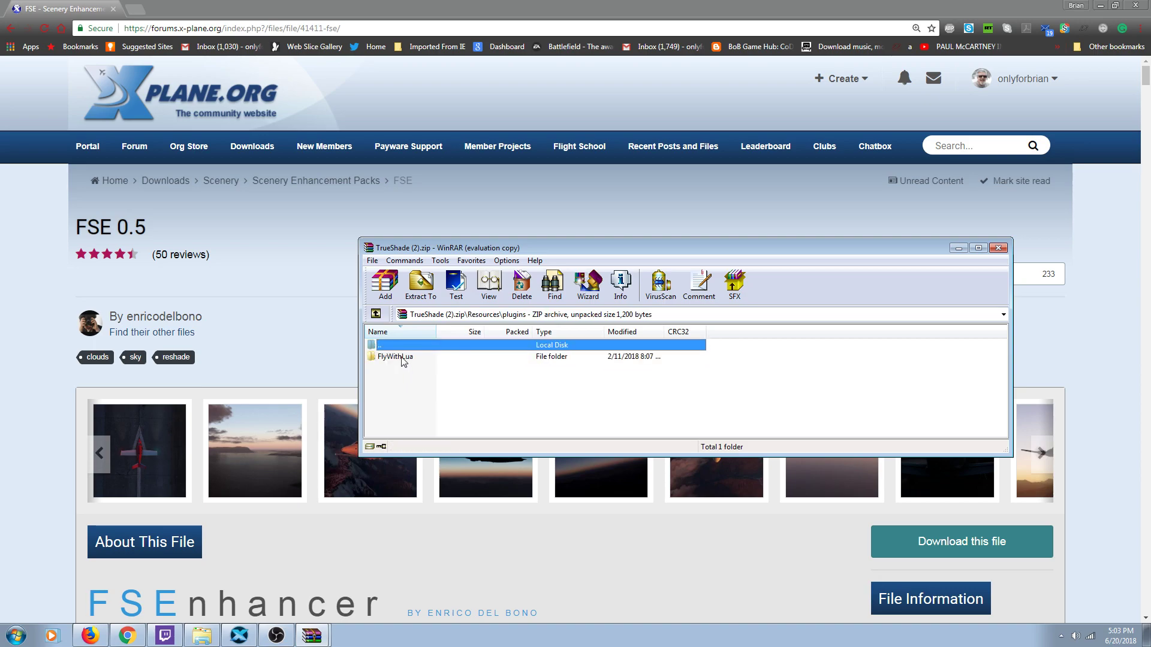
{"action": "double_click", "coordinate": [395, 357]}
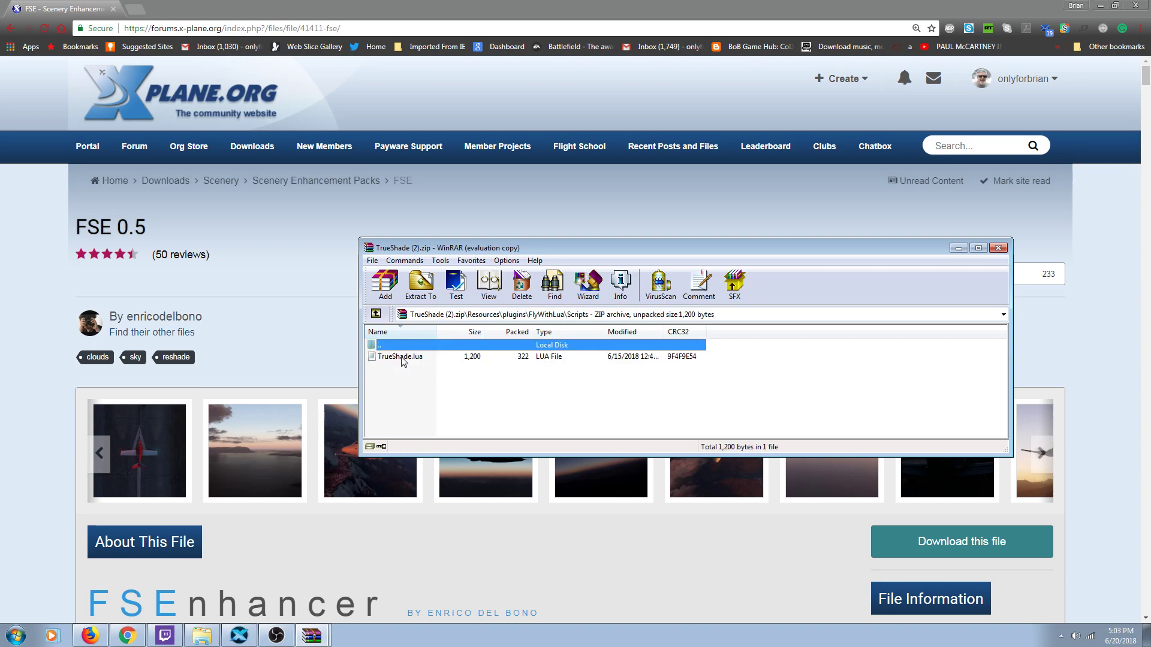
{"action": "mouse_move", "coordinate": [413, 361]}
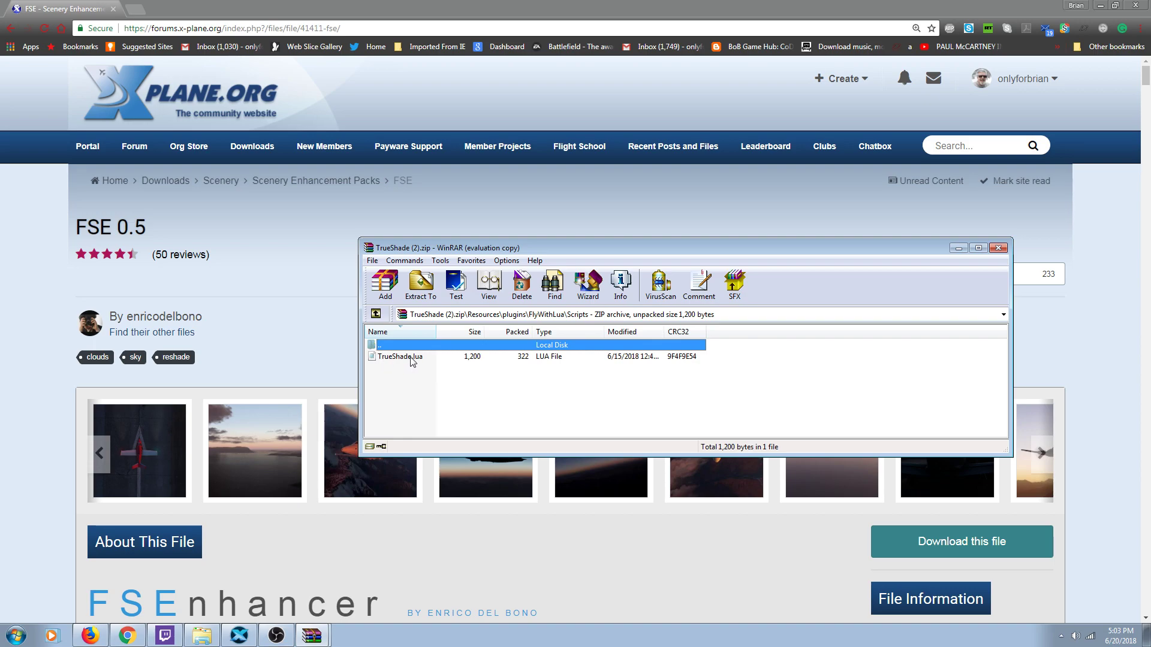
{"action": "left_click", "coordinate": [375, 314]}
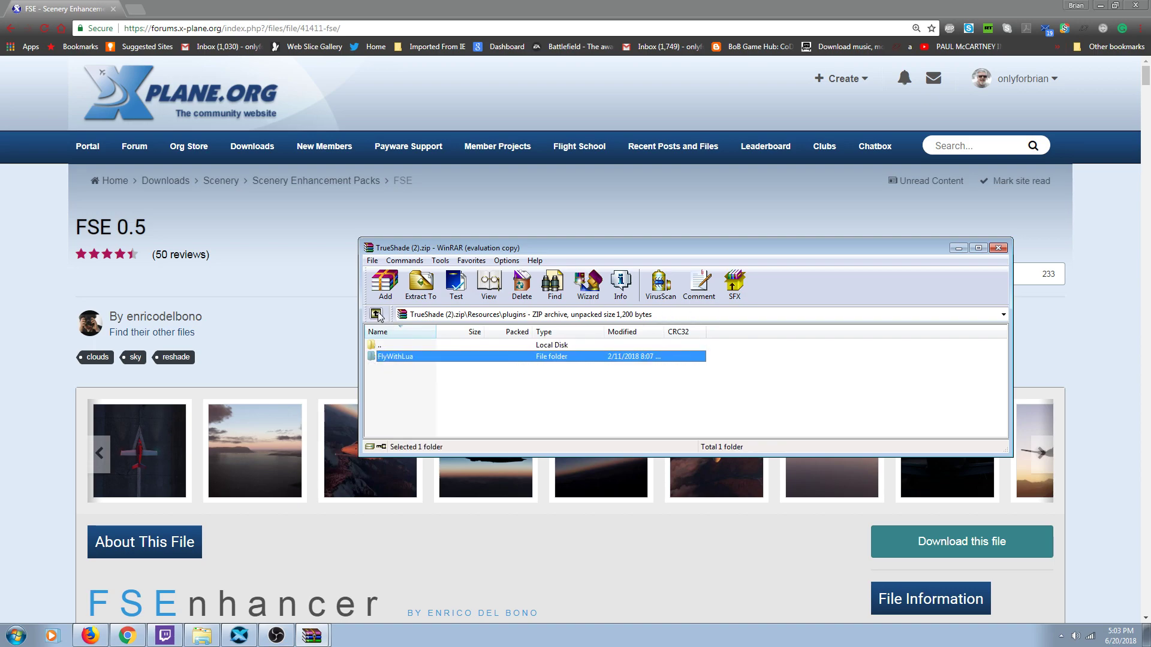
{"action": "left_click", "coordinate": [376, 314]}
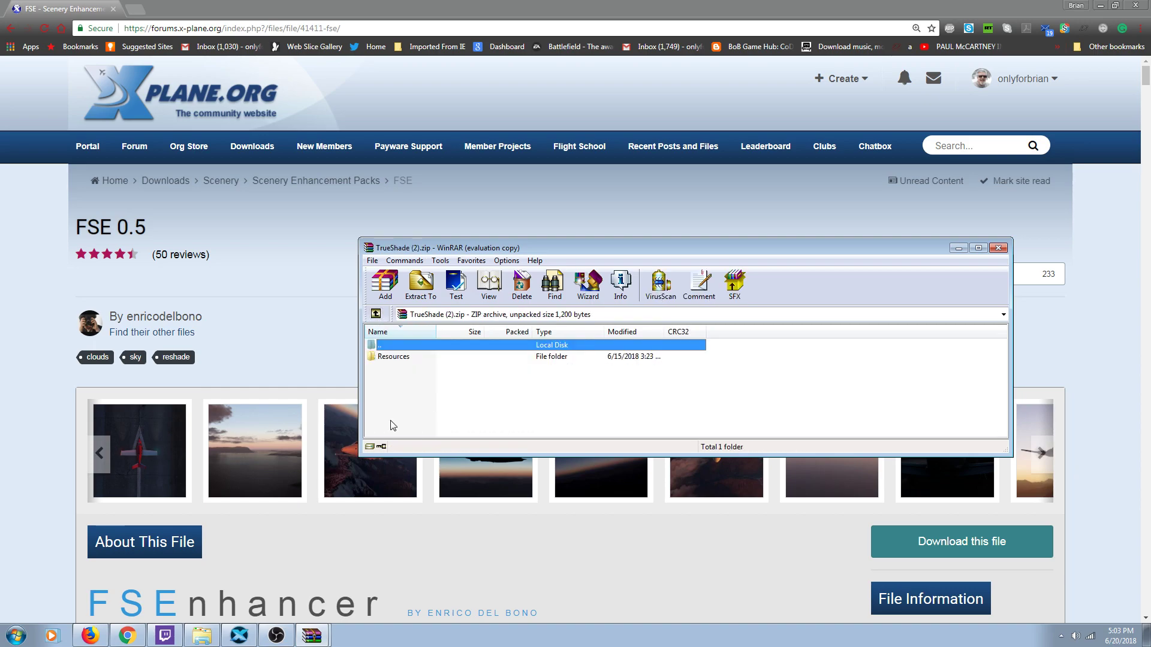
{"action": "left_click", "coordinate": [394, 356]}
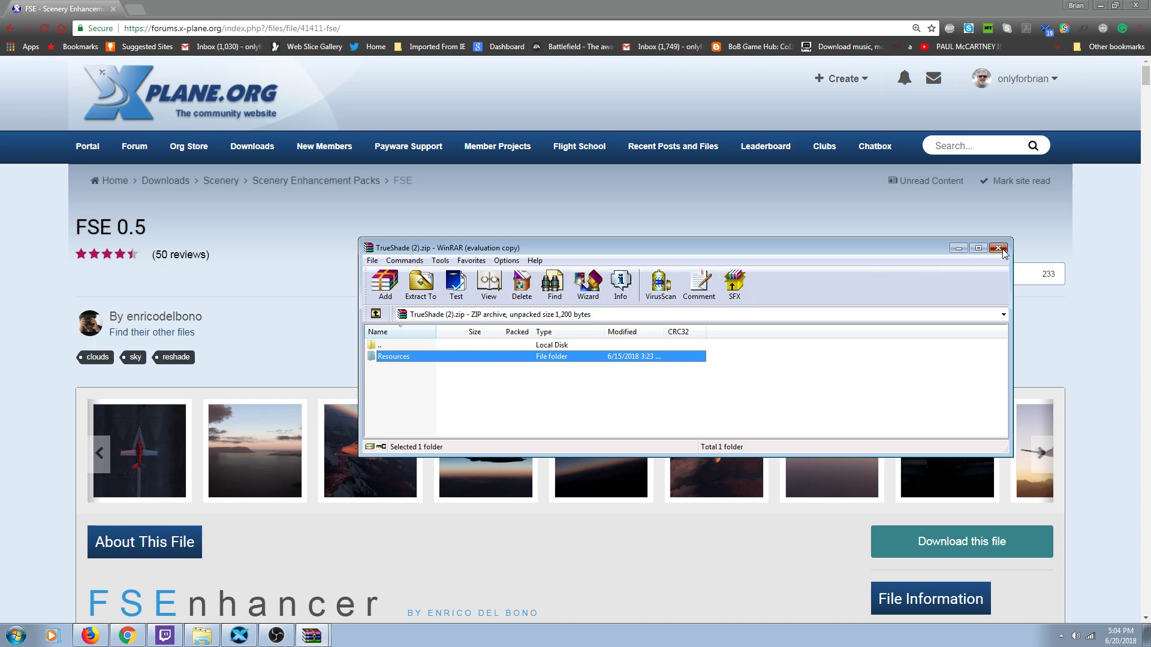
{"action": "left_click", "coordinate": [999, 248]}
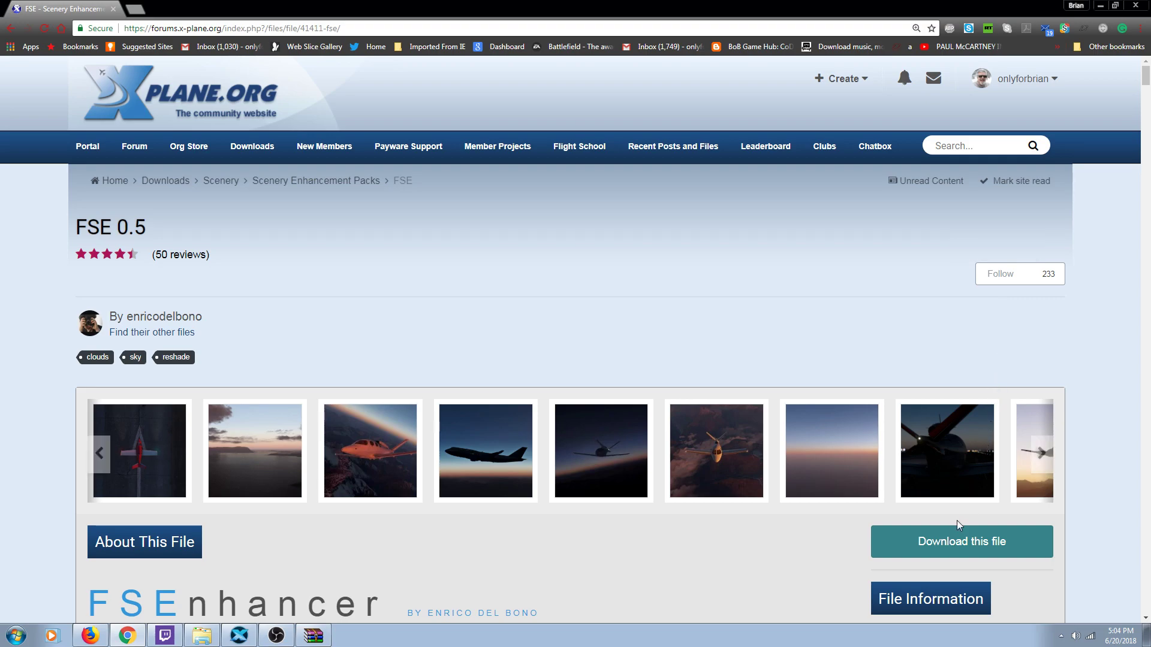
Download TrueHaze.zip from the FSE download list and open it in WinRAR.
{"action": "left_click", "coordinate": [962, 542]}
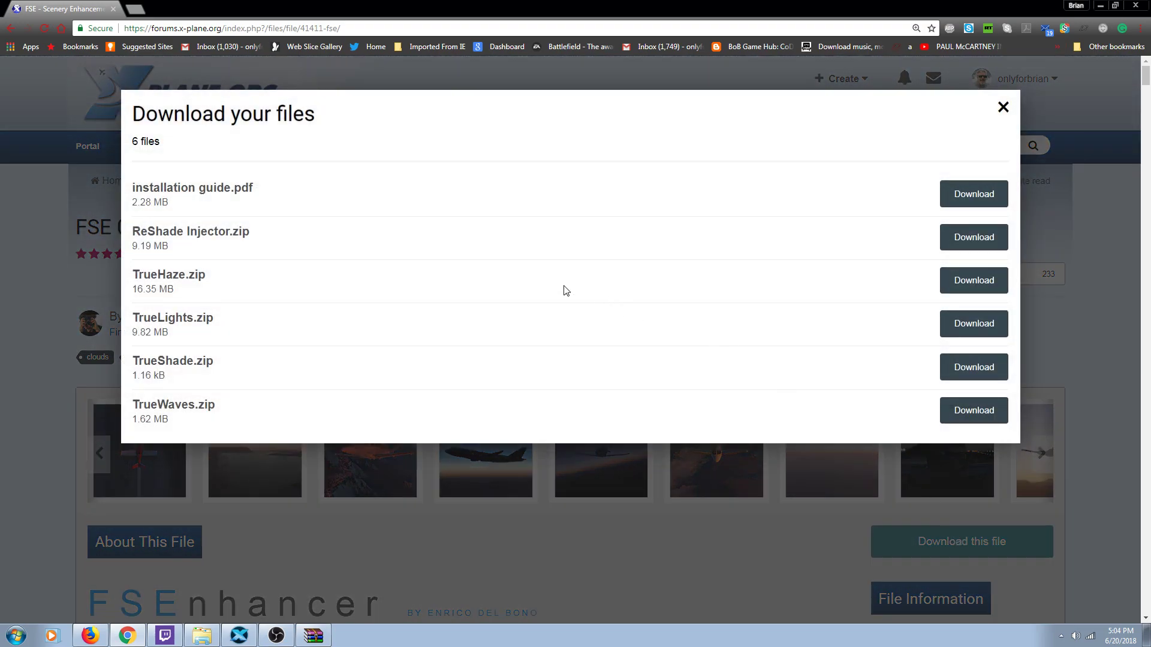
{"action": "mouse_move", "coordinate": [247, 290]}
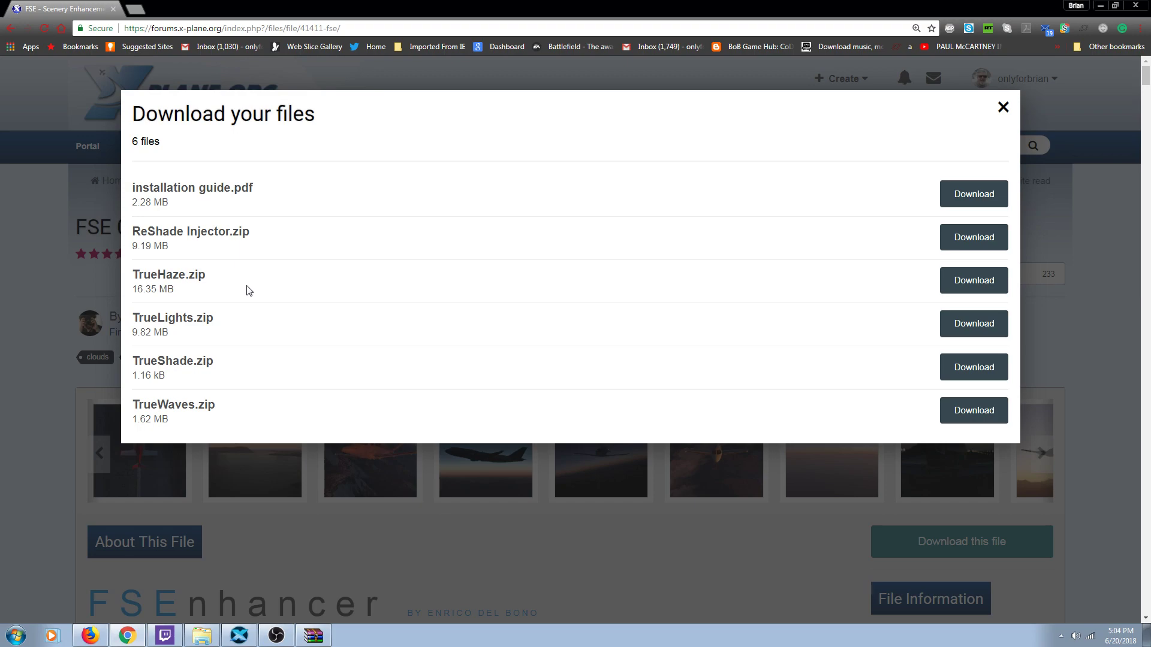
{"action": "mouse_move", "coordinate": [807, 298]}
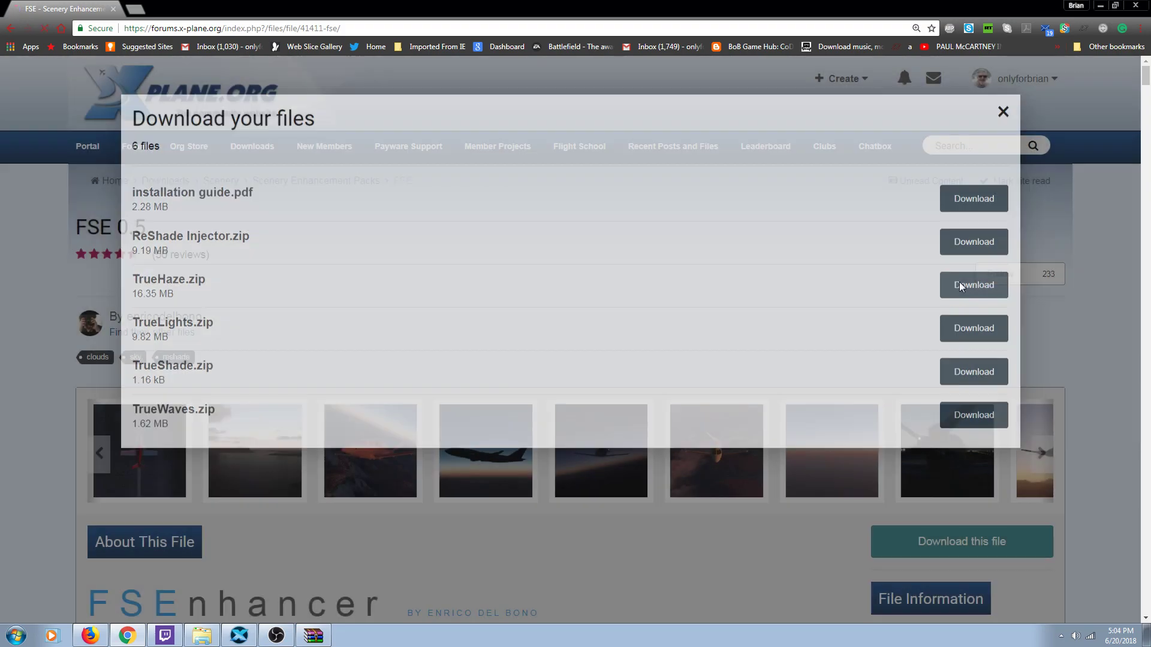
{"action": "left_click", "coordinate": [1003, 112]}
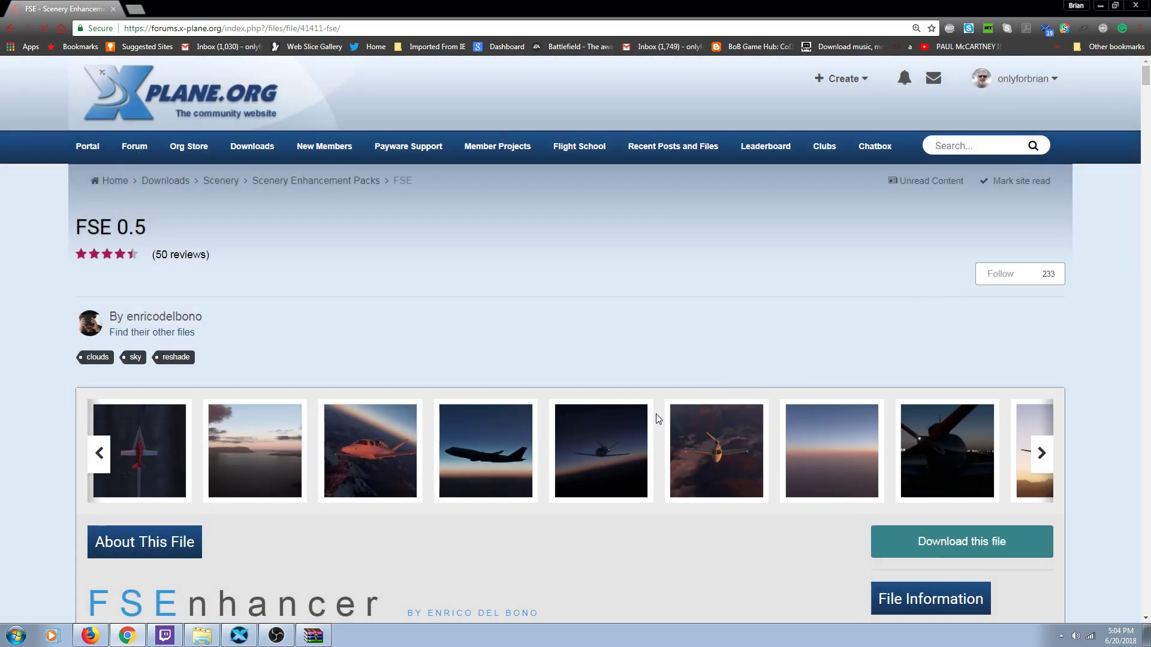
{"action": "mouse_move", "coordinate": [539, 465]}
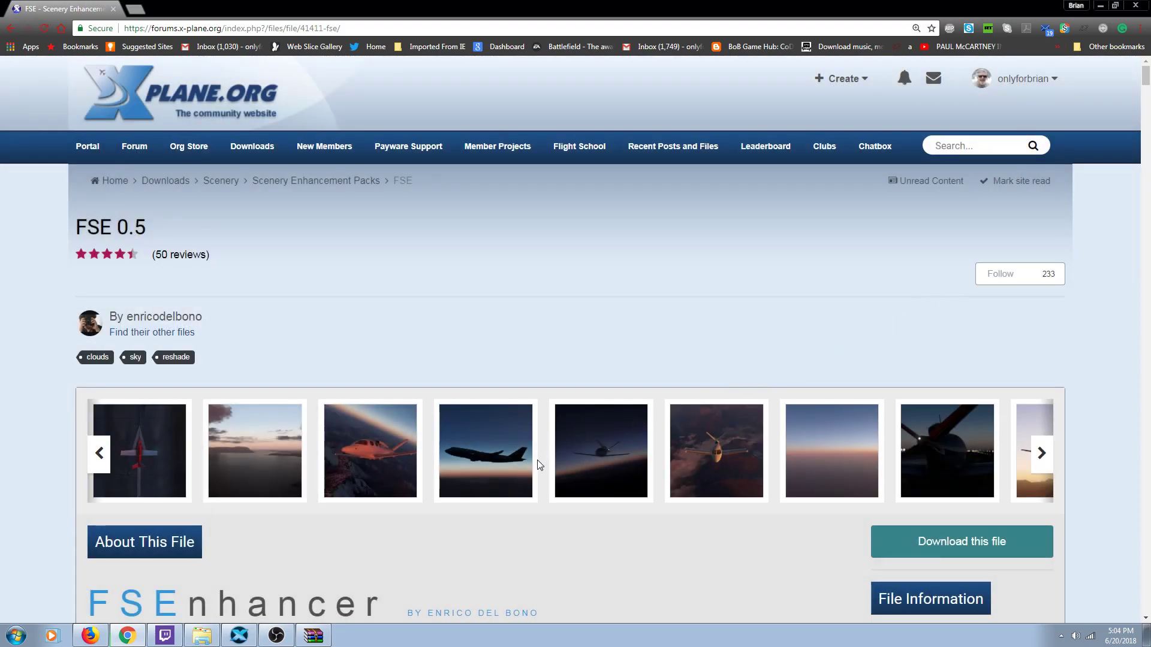
{"action": "left_click", "coordinate": [962, 540]}
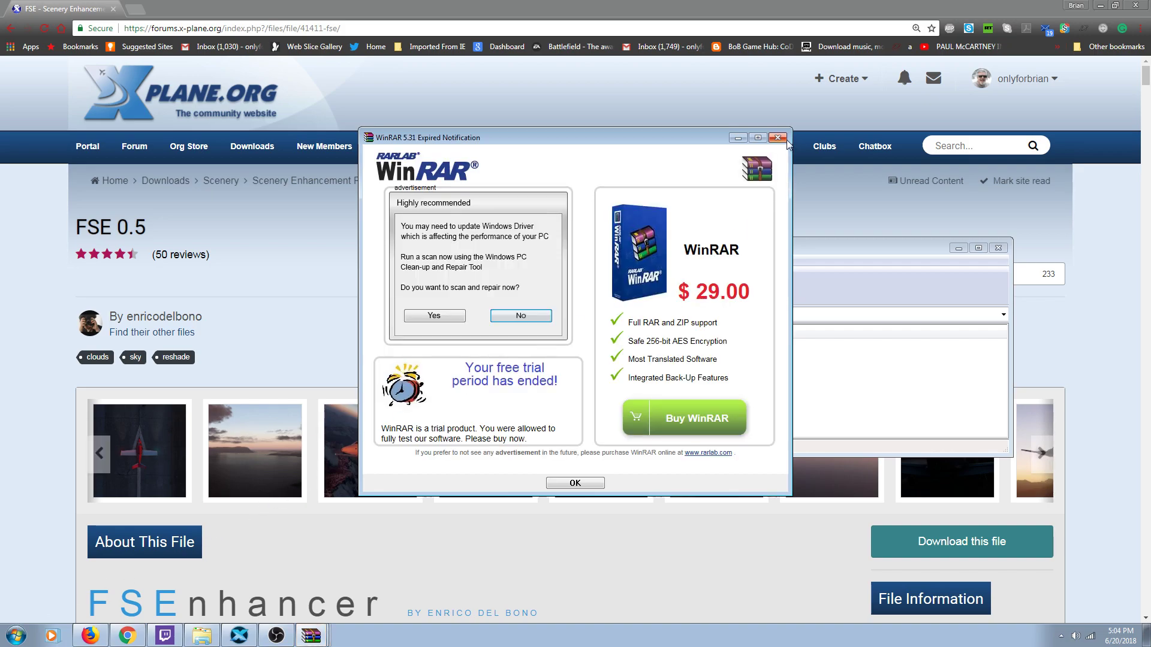
Dismiss the trial notice and browse the TrueHaze archive's Resources folder, checking inside plugins.
{"action": "left_click", "coordinate": [777, 137]}
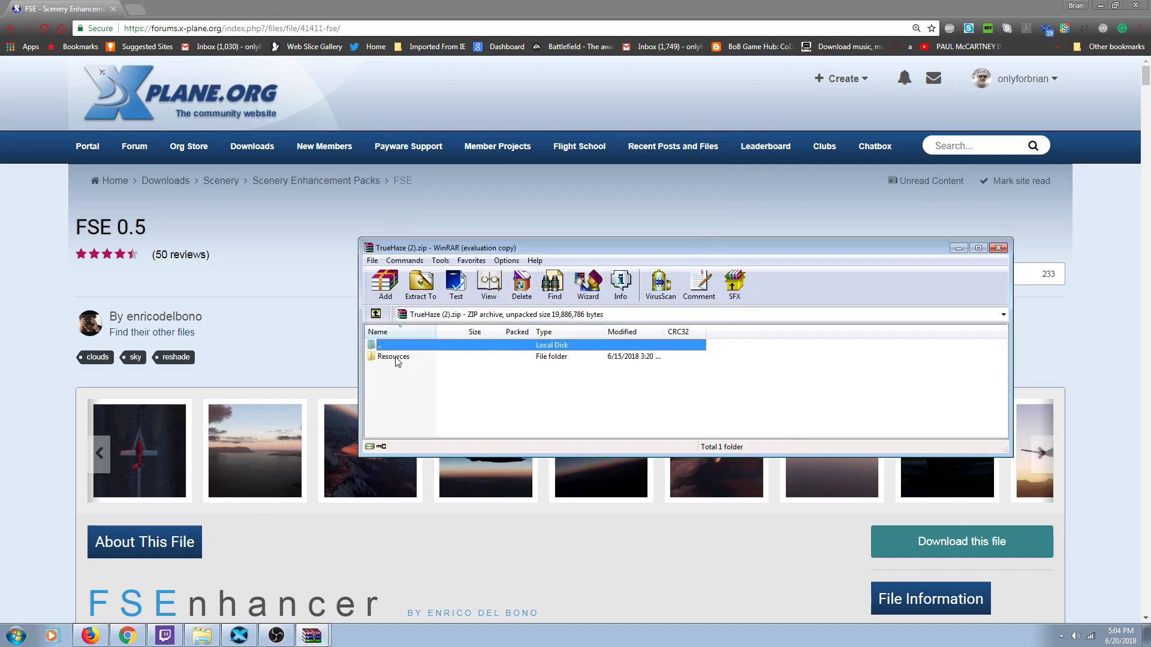
{"action": "double_click", "coordinate": [392, 356]}
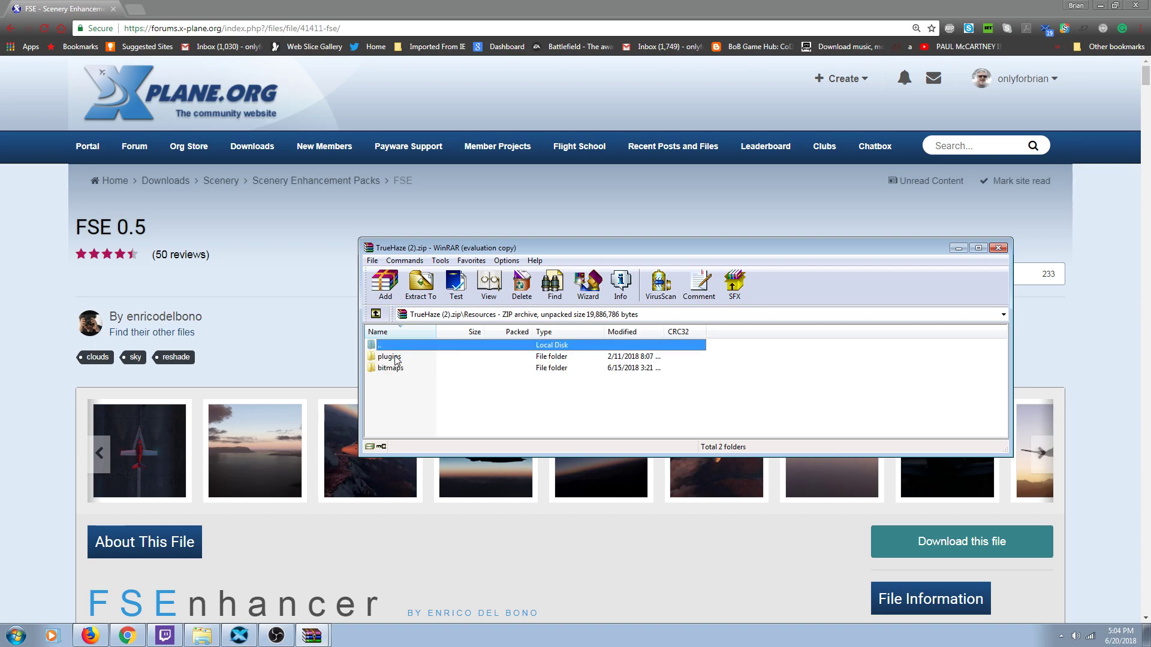
{"action": "left_click", "coordinate": [390, 357]}
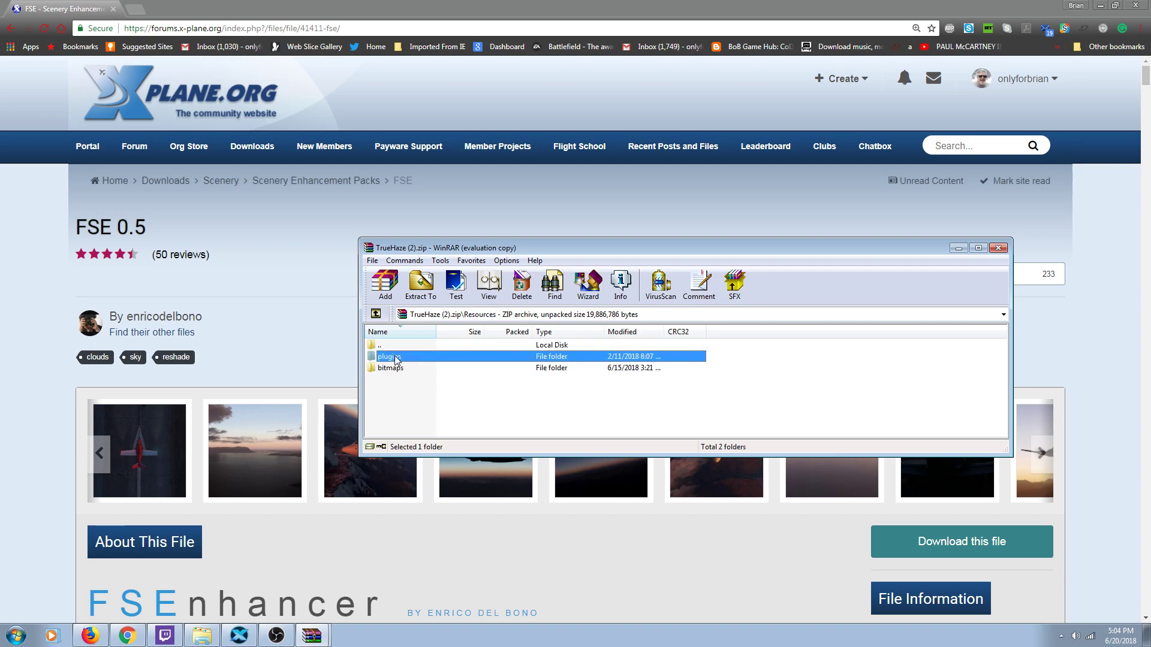
{"action": "double_click", "coordinate": [388, 356]}
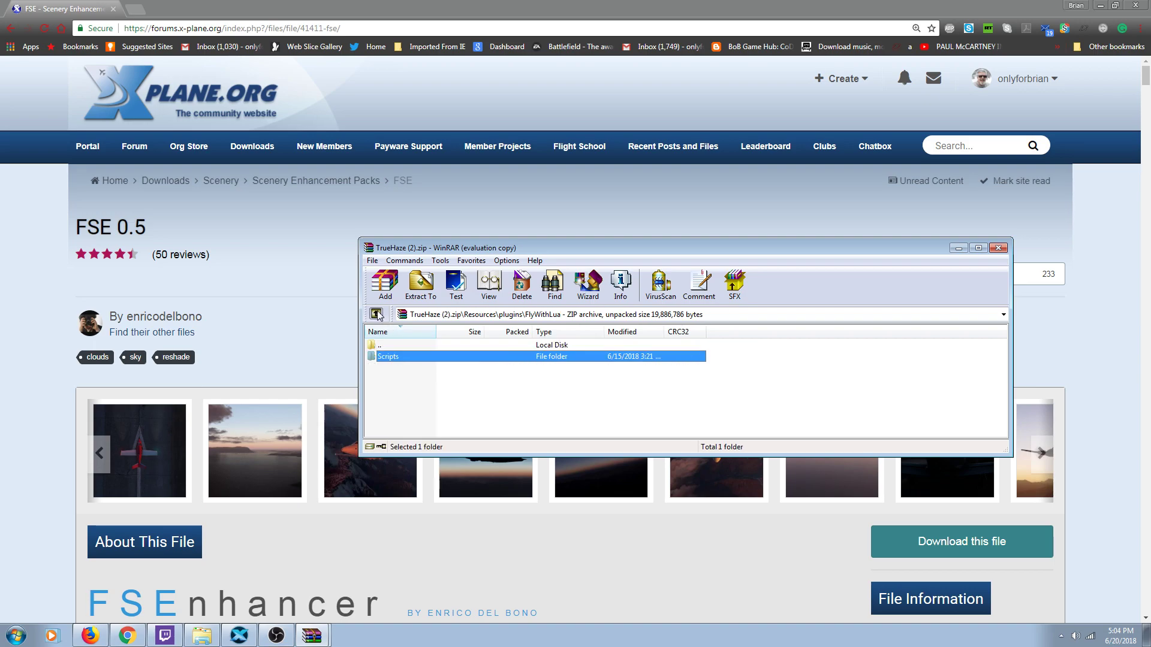
{"action": "left_click", "coordinate": [376, 314]}
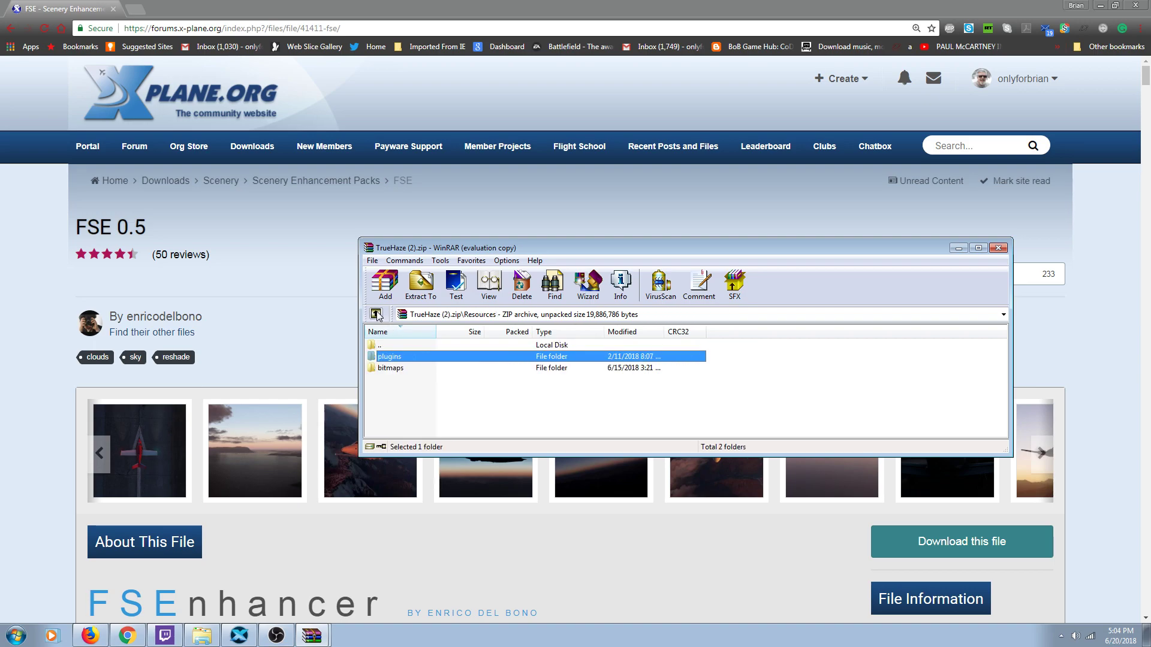
Enter Resources\bitmaps, which holds the world and skycolors folders, and select world.
{"action": "left_click", "coordinate": [389, 368]}
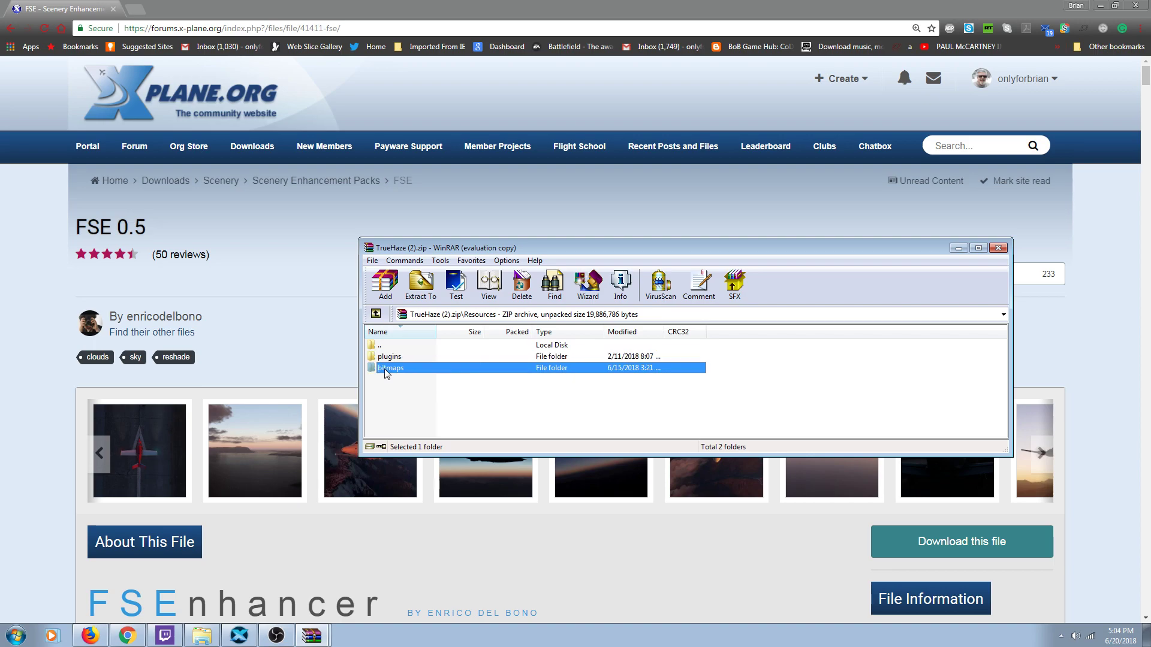
{"action": "double_click", "coordinate": [389, 368]}
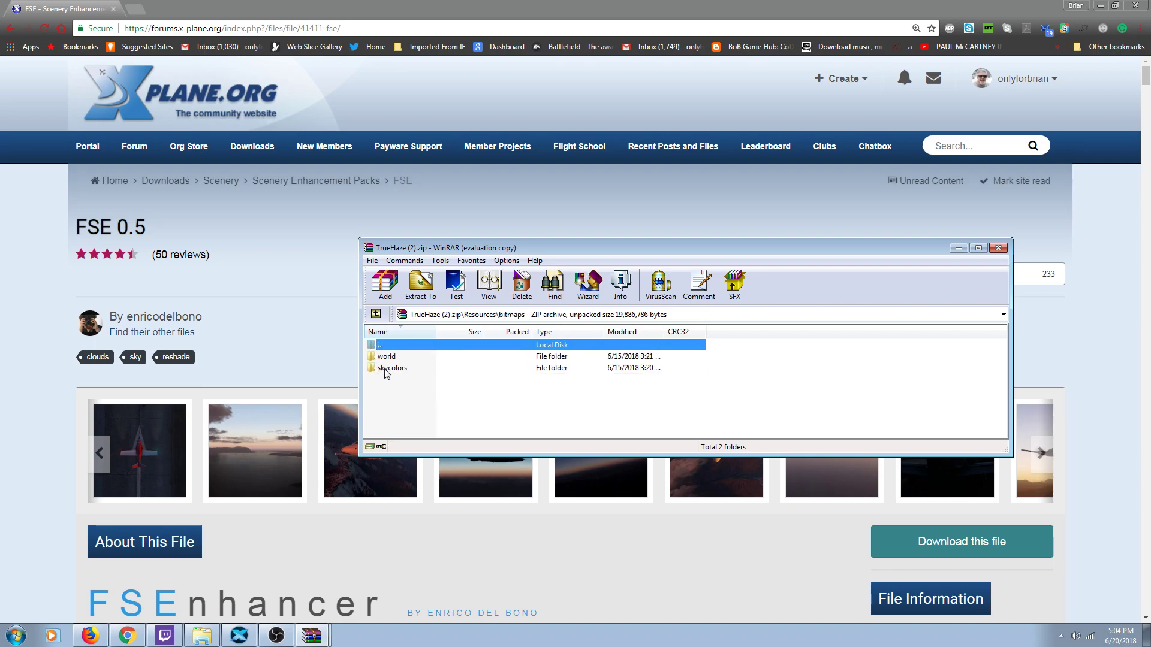
{"action": "double_click", "coordinate": [388, 356]}
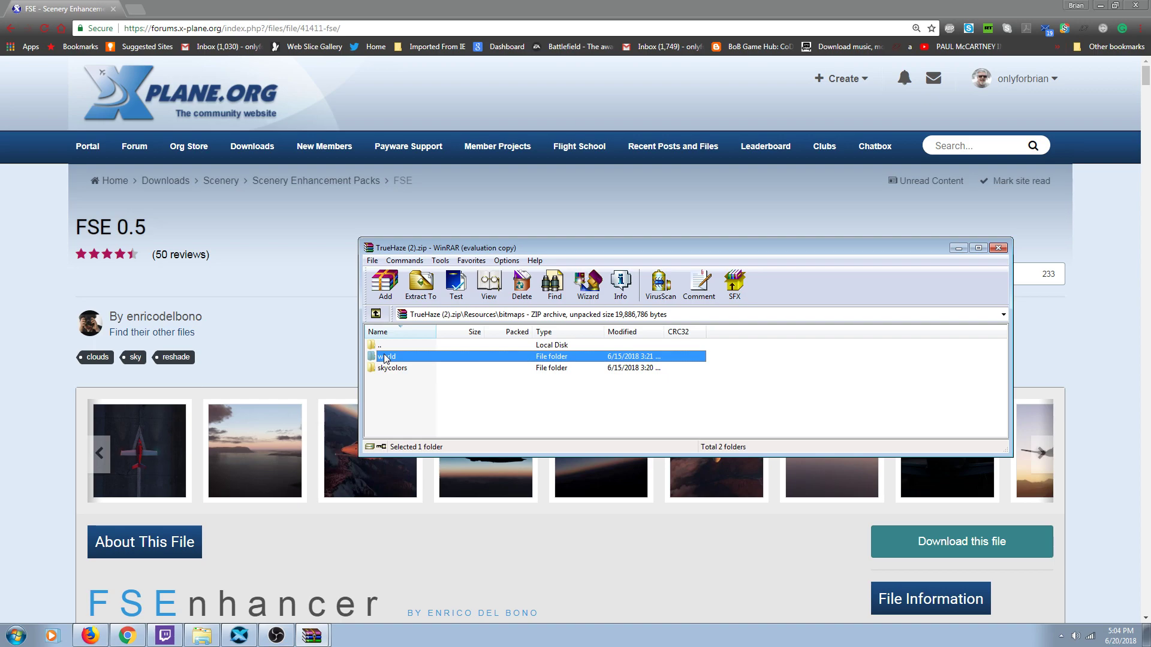
Delete the world folder from TrueHaze.zip's bitmaps, leaving skycolors, and close the archive.
{"action": "right_click", "coordinate": [386, 358]}
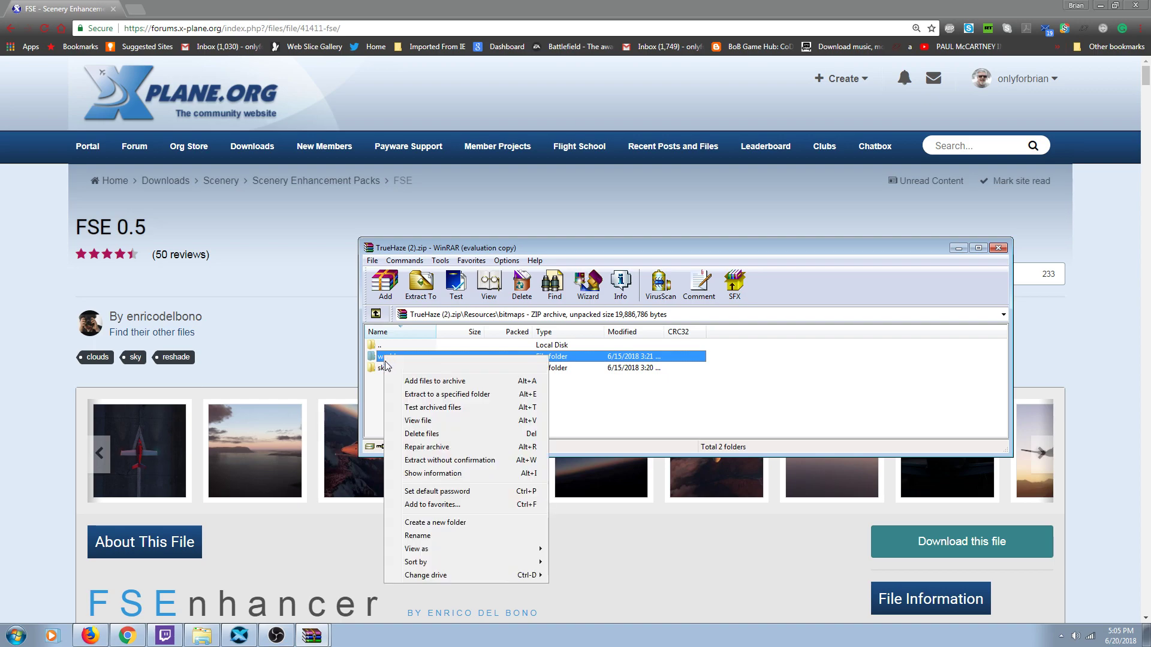
{"action": "mouse_move", "coordinate": [423, 549]}
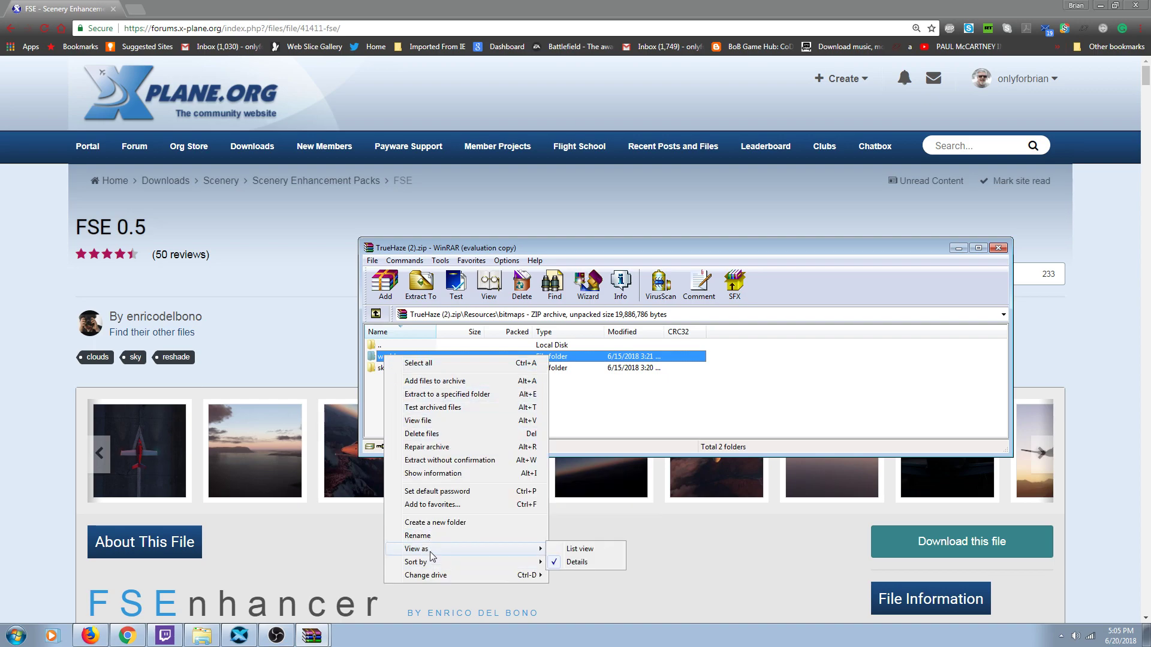
{"action": "mouse_move", "coordinate": [441, 460]}
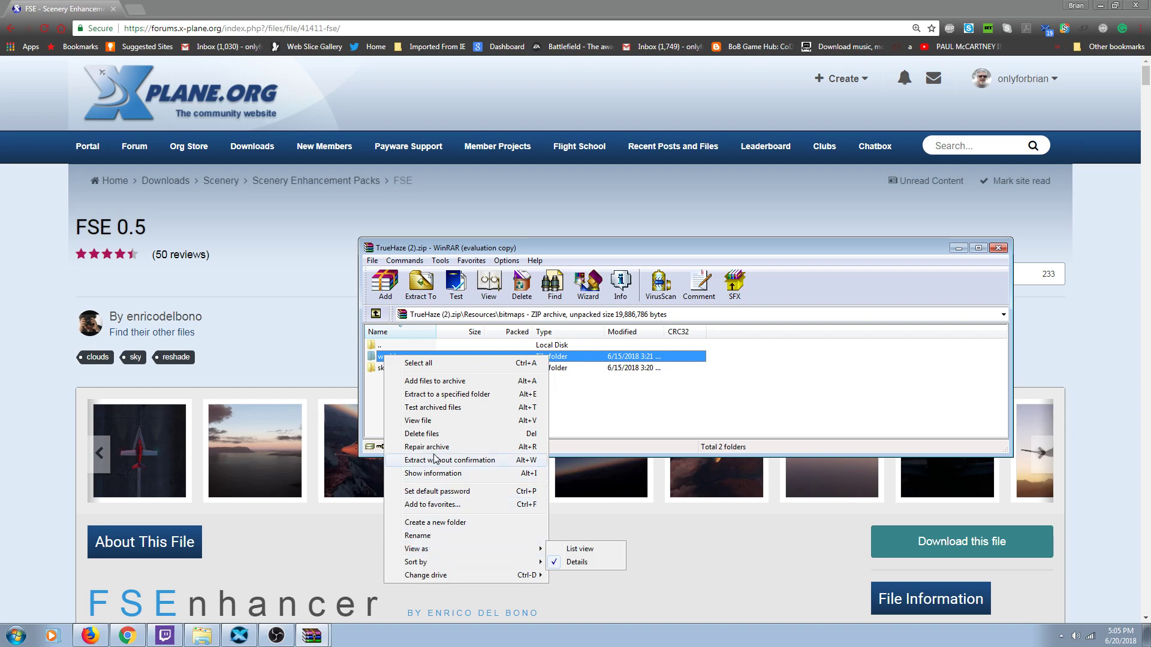
{"action": "left_click", "coordinate": [422, 434]}
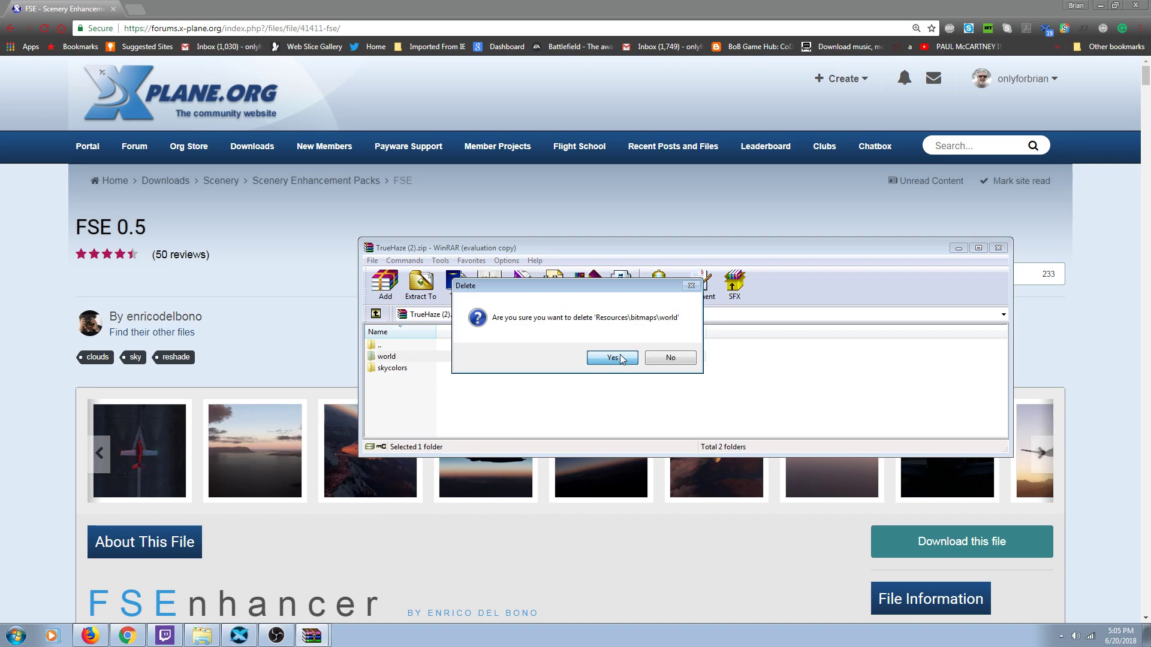
{"action": "left_click", "coordinate": [611, 357]}
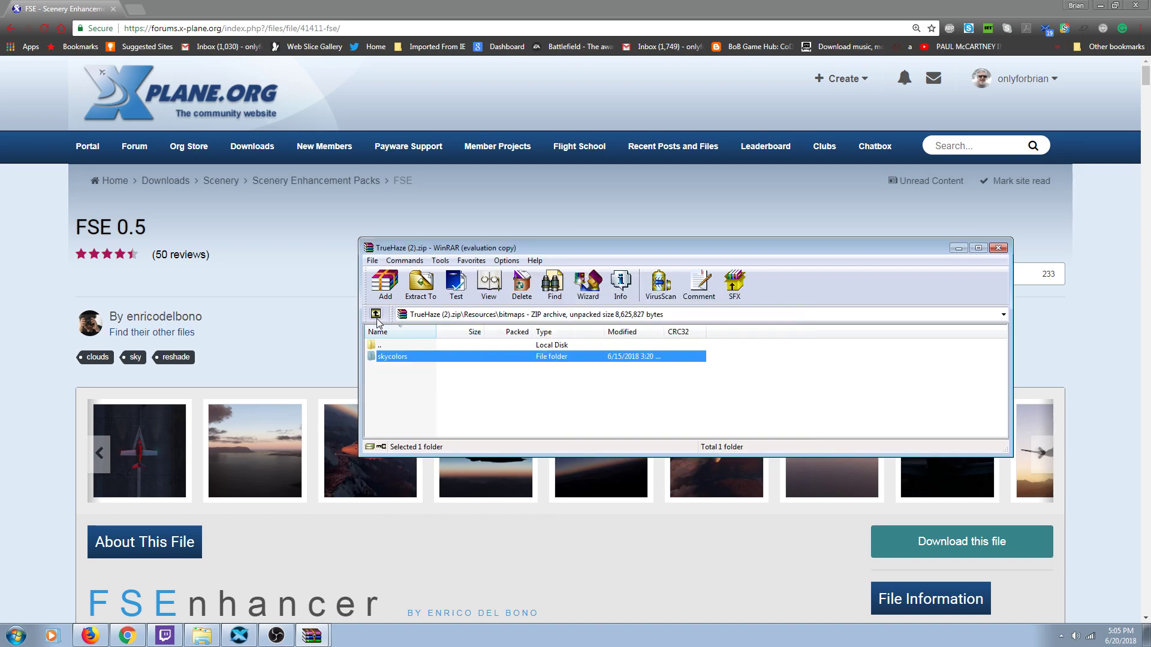
{"action": "left_click", "coordinate": [376, 314]}
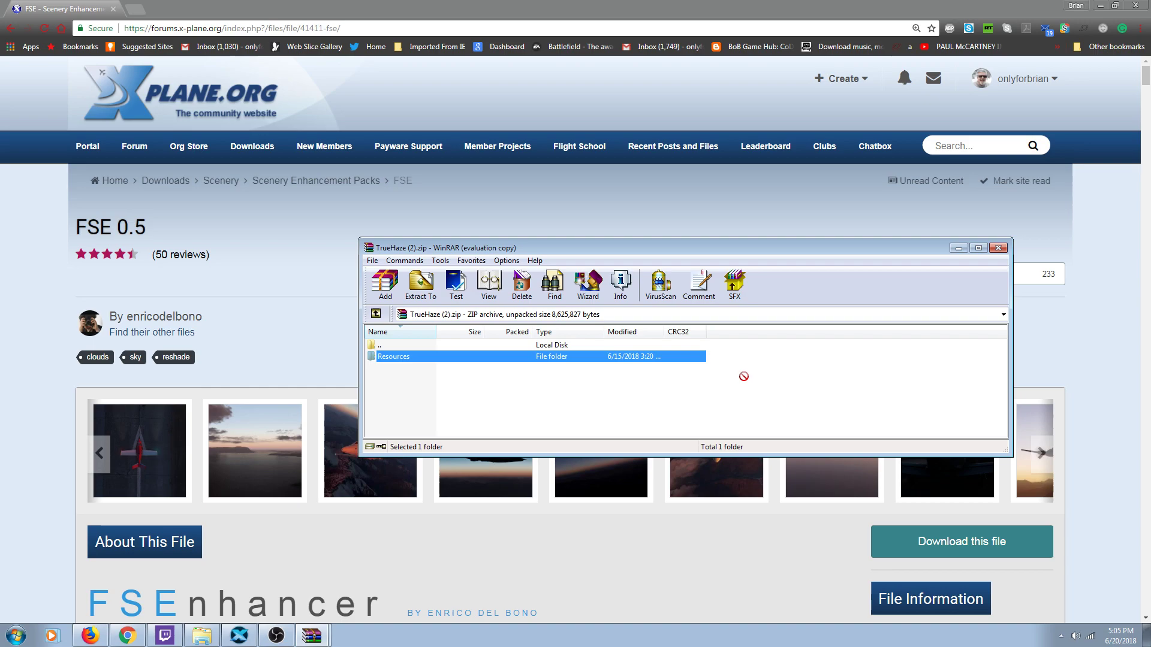
{"action": "mouse_move", "coordinate": [826, 353]}
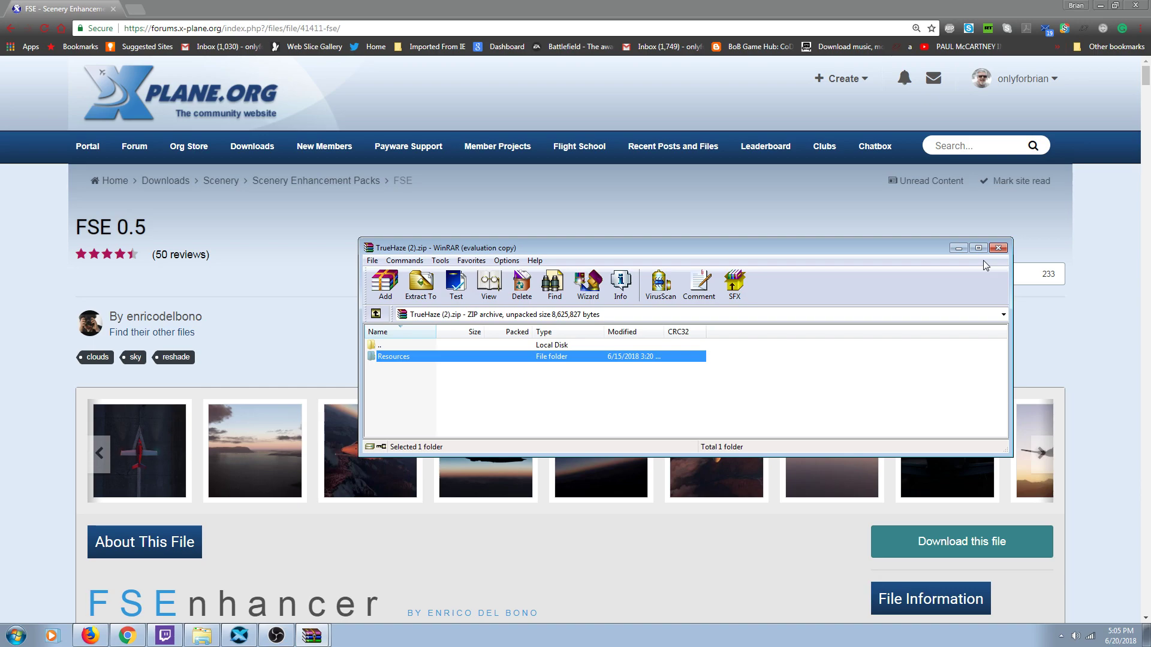
{"action": "mouse_move", "coordinate": [1031, 226]}
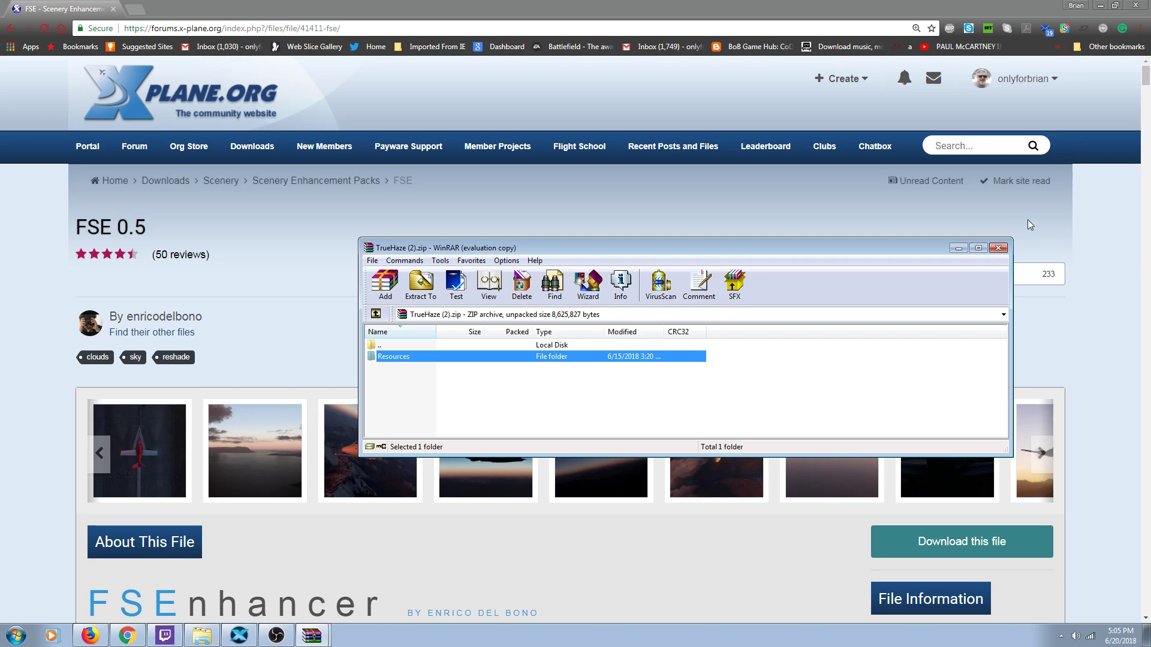
{"action": "left_click", "coordinate": [998, 246]}
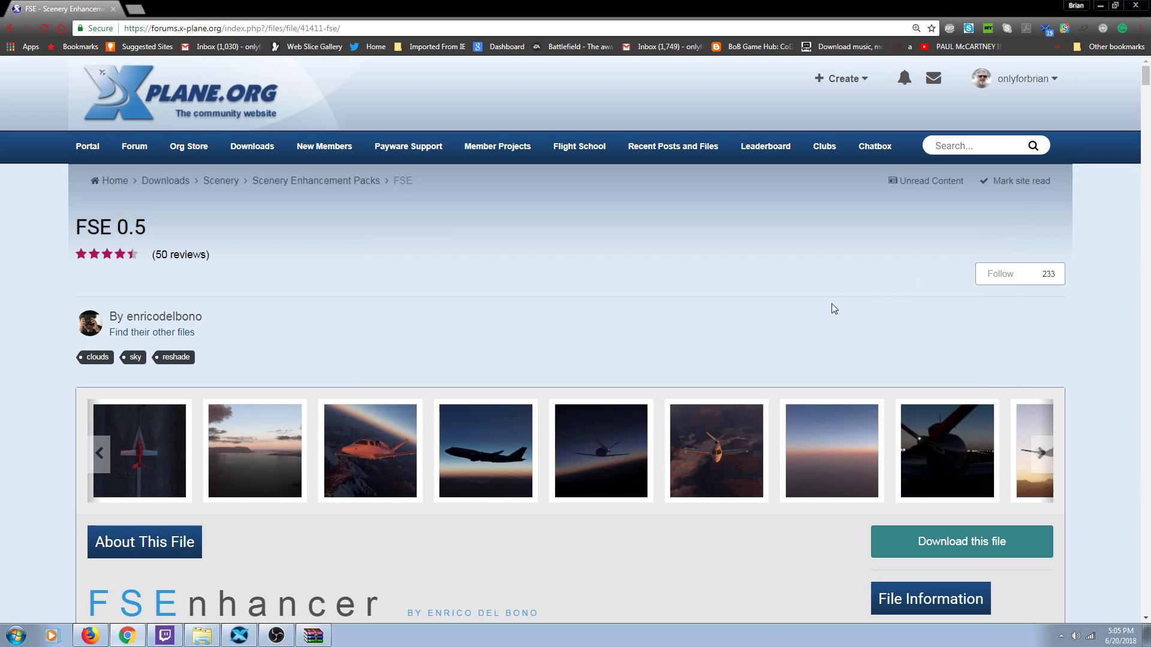
{"action": "mouse_move", "coordinate": [373, 557]}
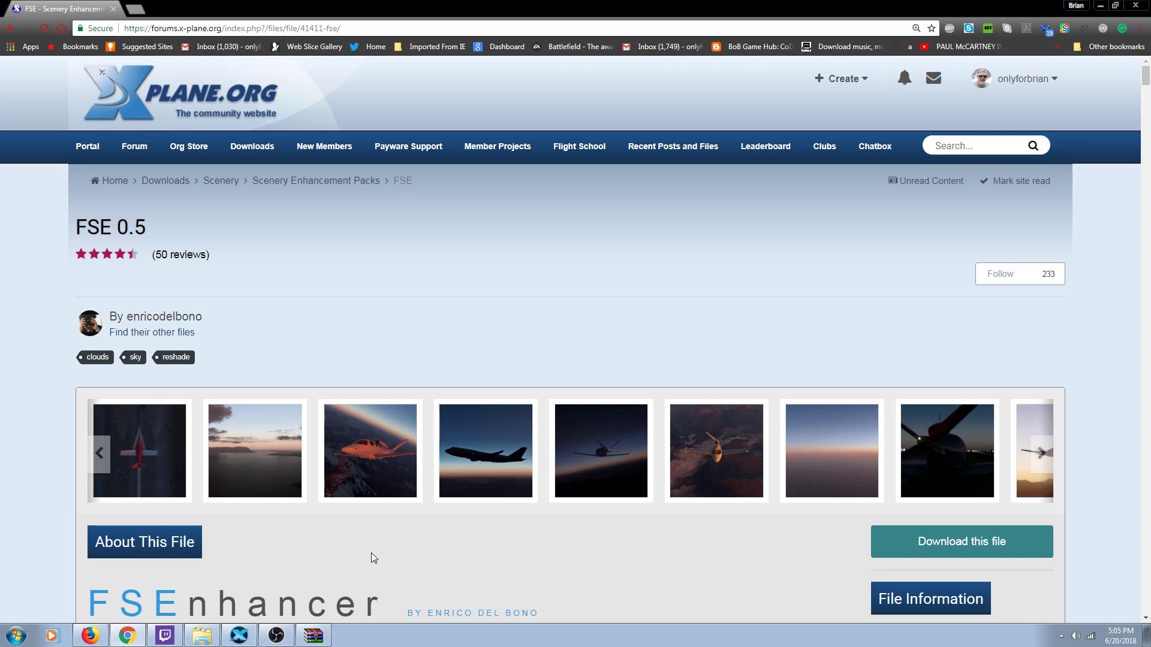